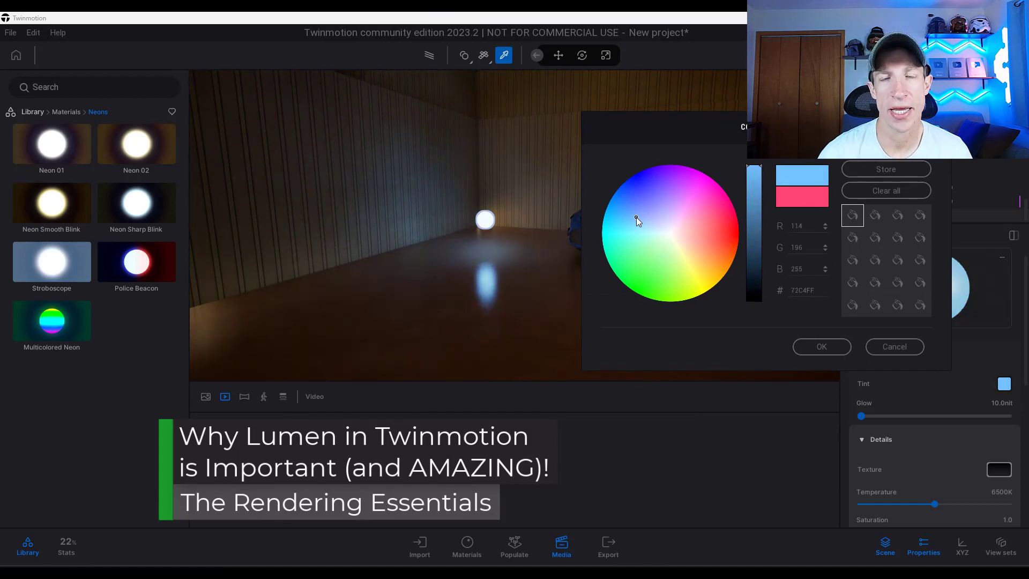
Bring up the Lumen Global Illumination Overview page and read through its reflections and supported lights sections.
left_click(821, 347)
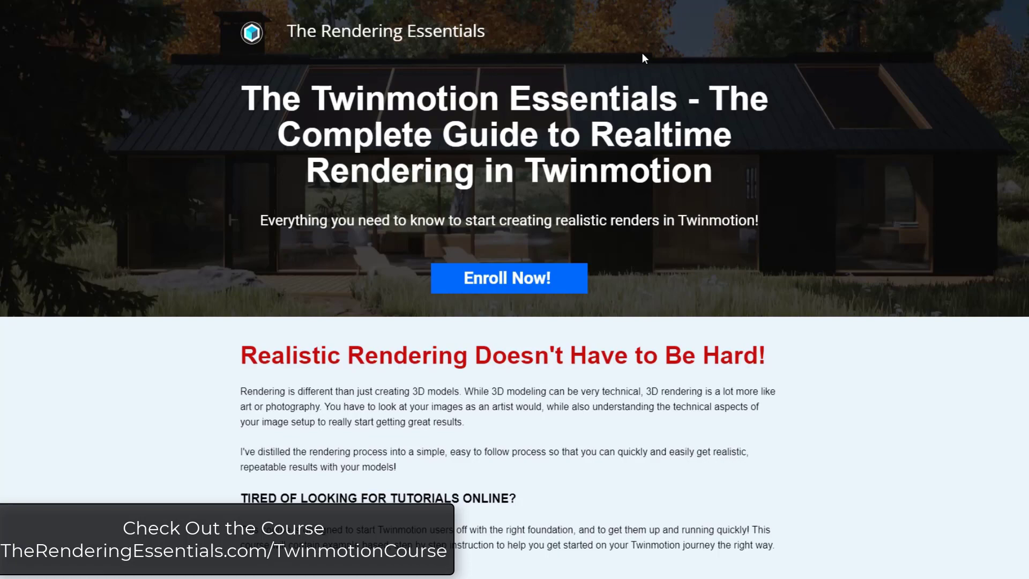
scroll("down", 3)
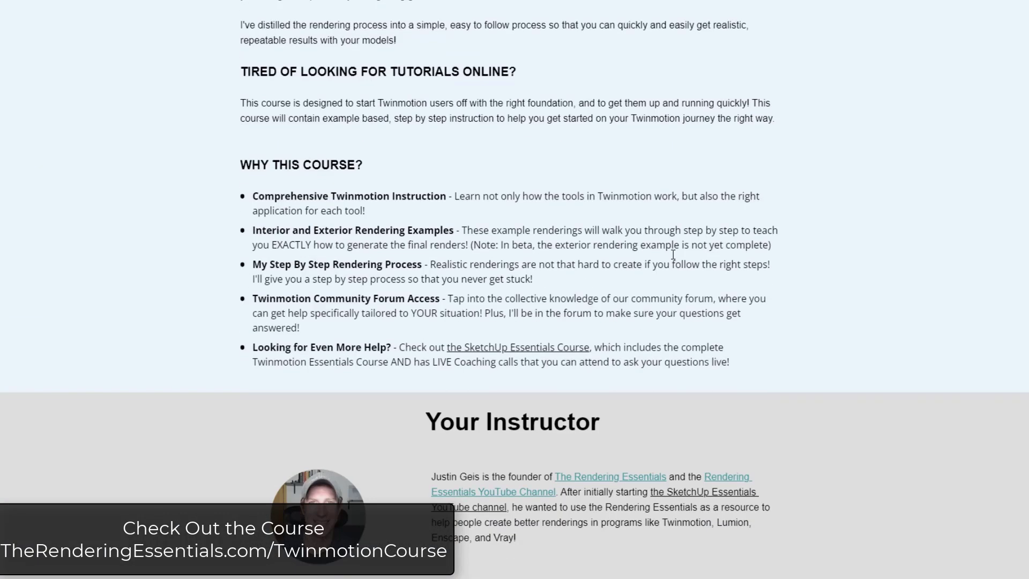
scroll("down", 3)
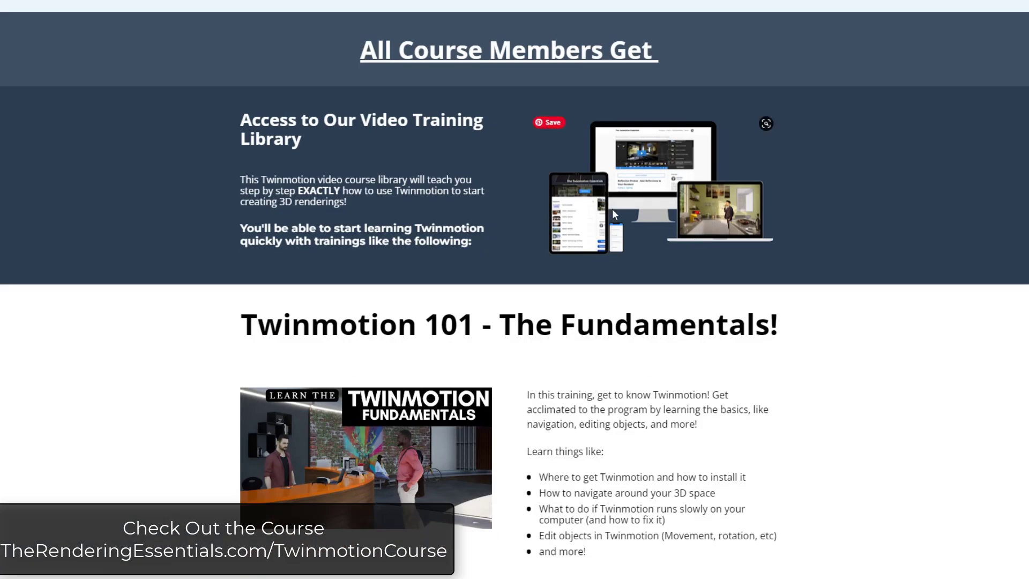
scroll("down", 3)
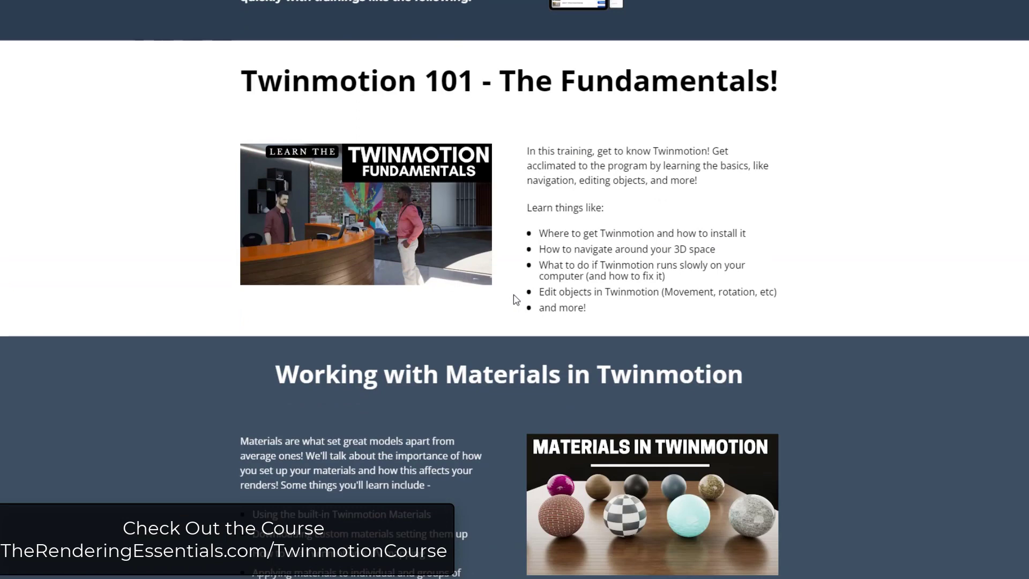
mouse_move(527, 297)
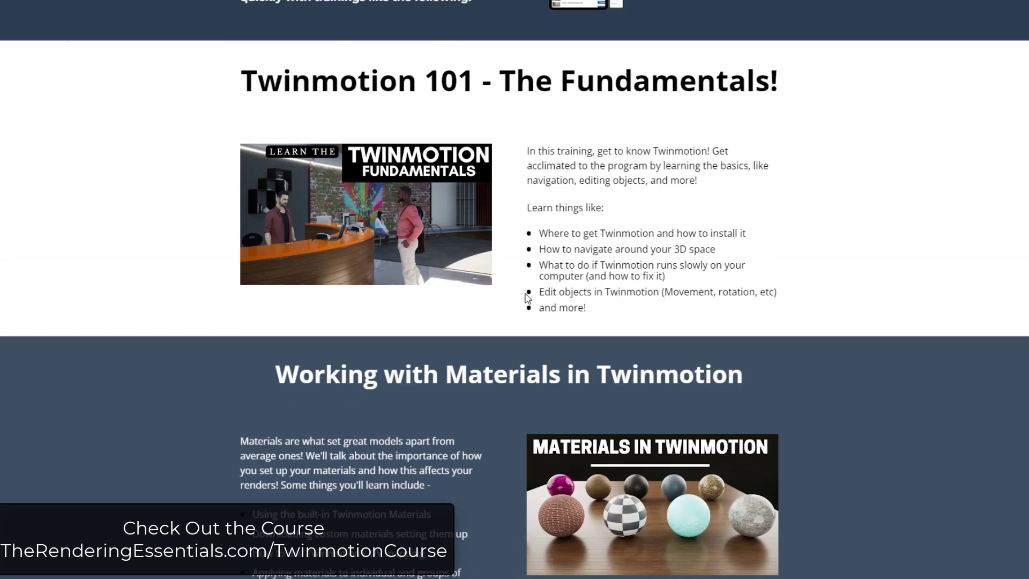
mouse_move(529, 313)
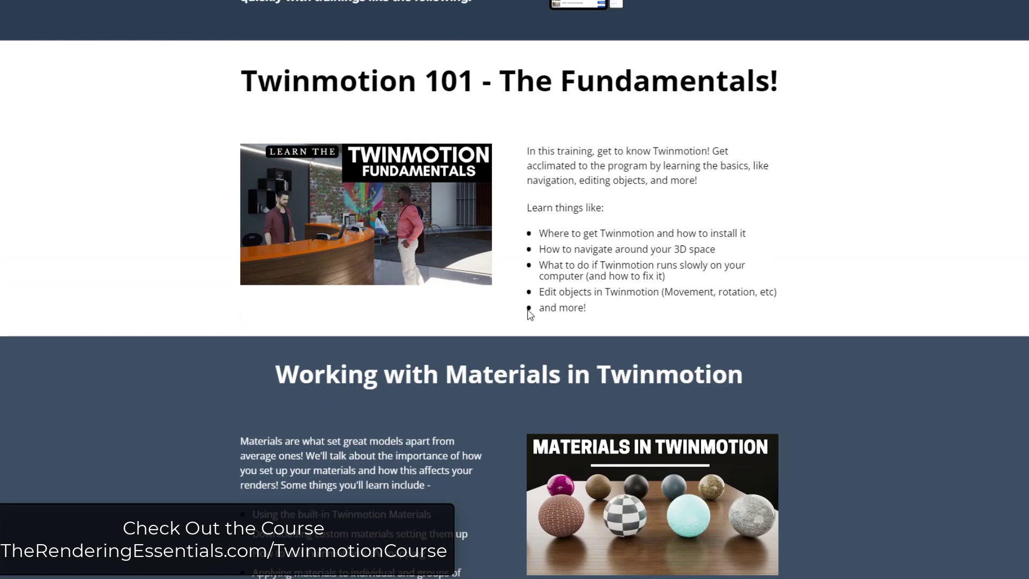
scroll("down", 3)
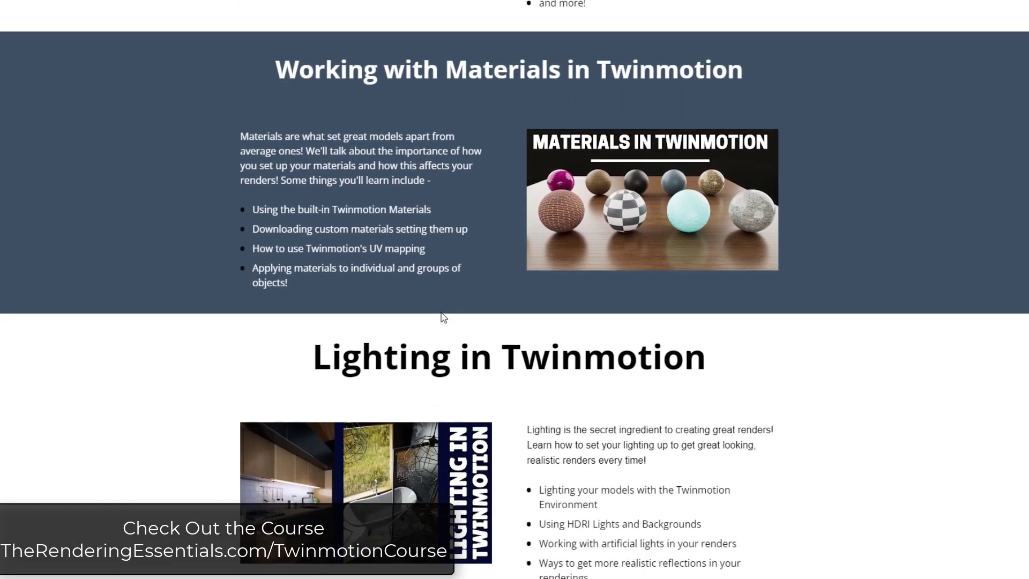
scroll("down", 3)
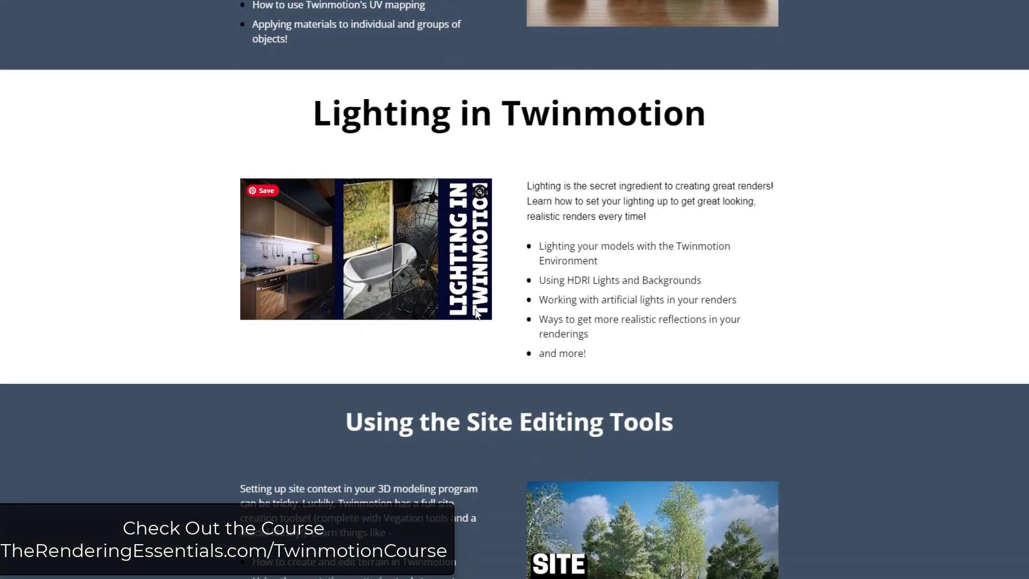
scroll("up", 3)
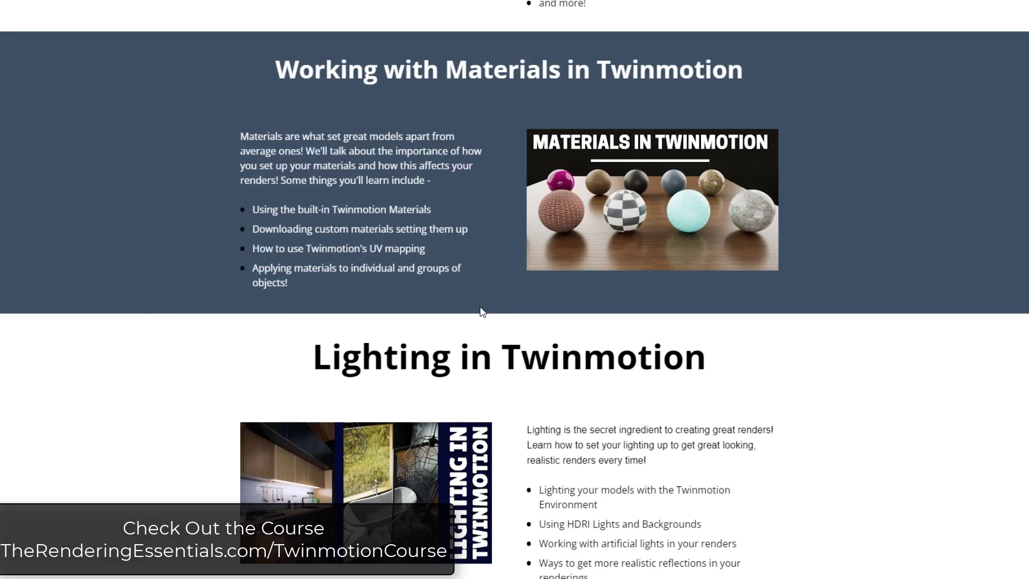
mouse_move(478, 318)
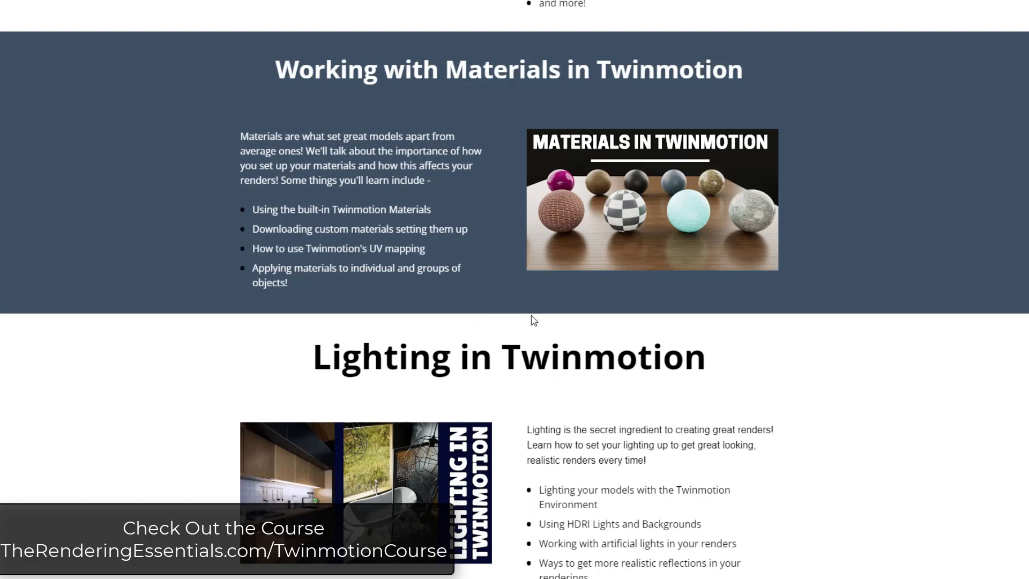
Continue down to the known issues and the Windows and macOS system requirements.
scroll("down", 3)
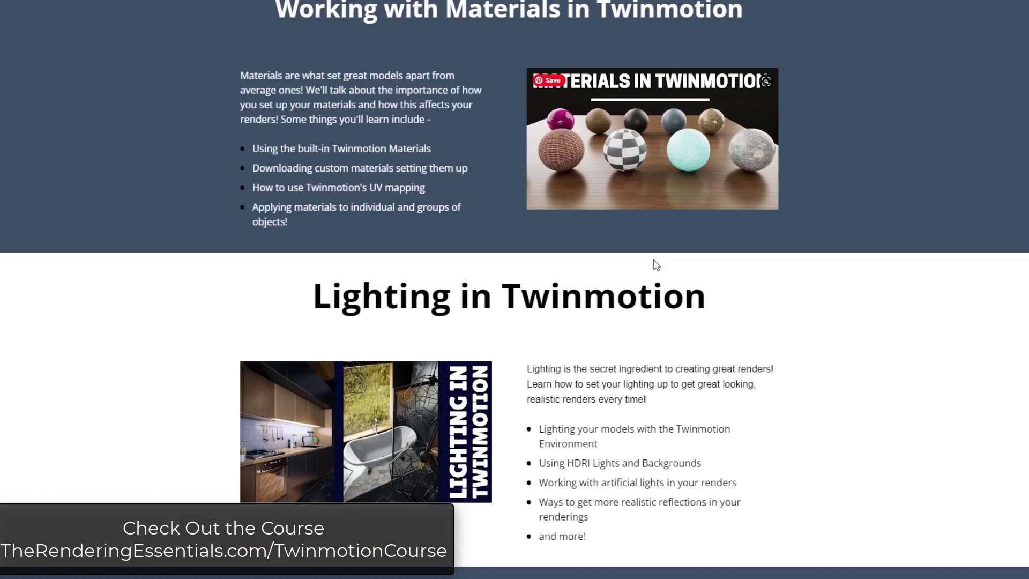
scroll("down", 3)
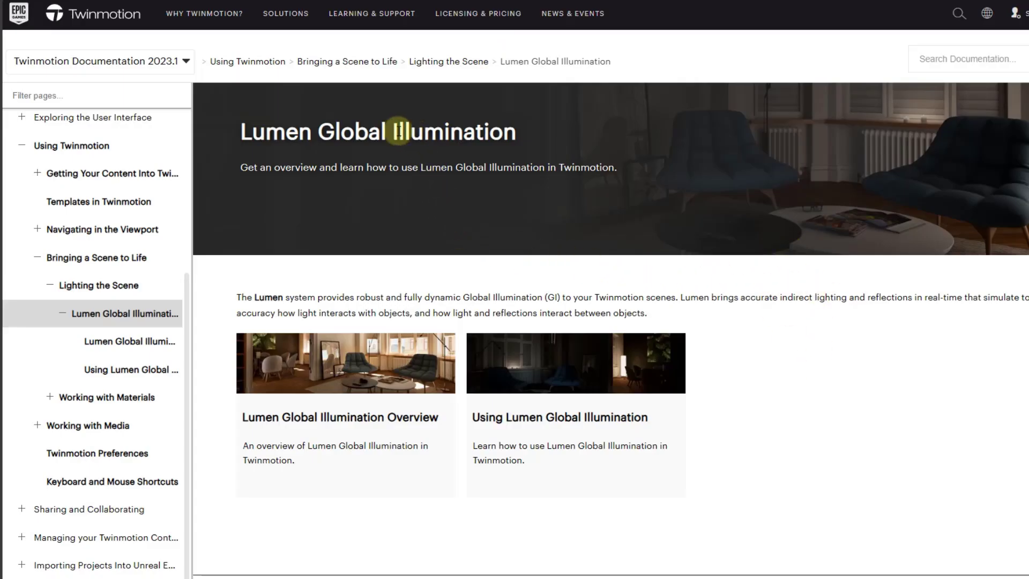
mouse_move(785, 423)
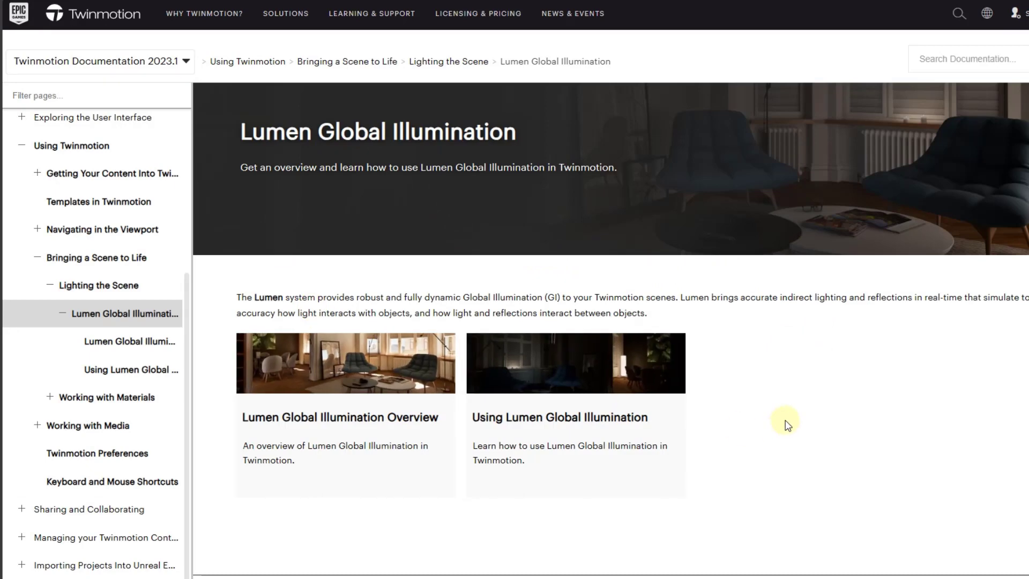
mouse_move(620, 366)
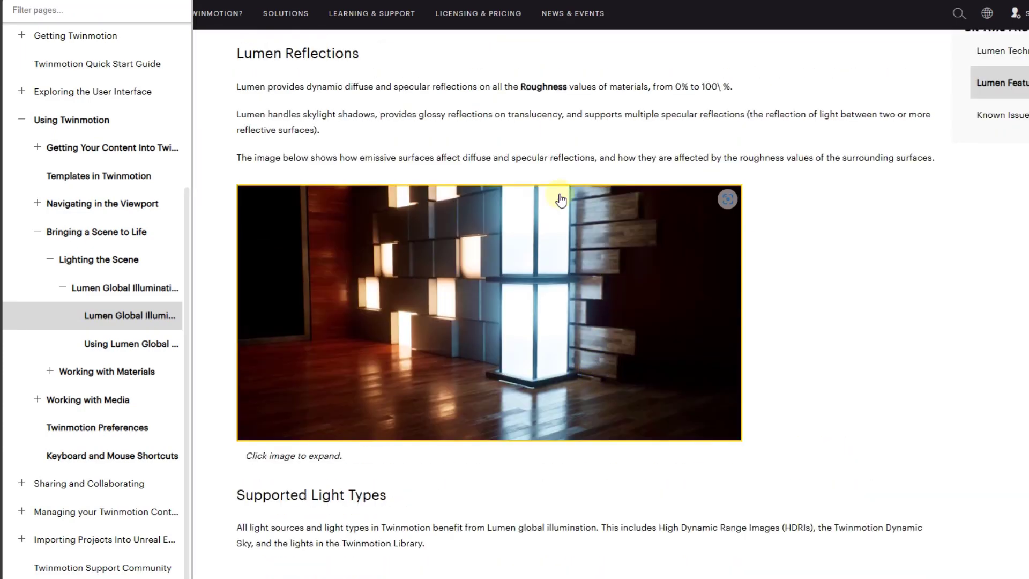
scroll("down", 3)
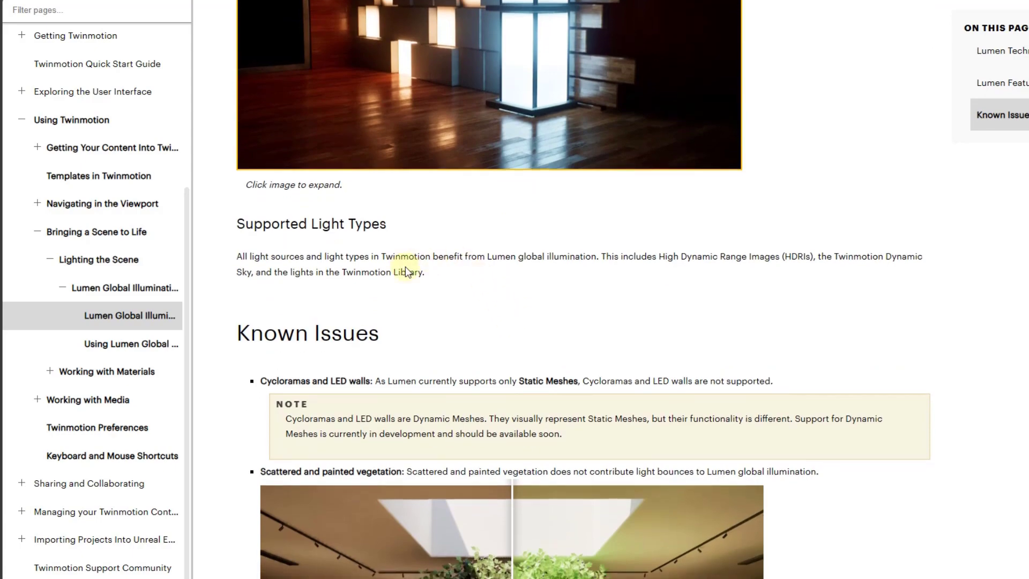
scroll("down", 3)
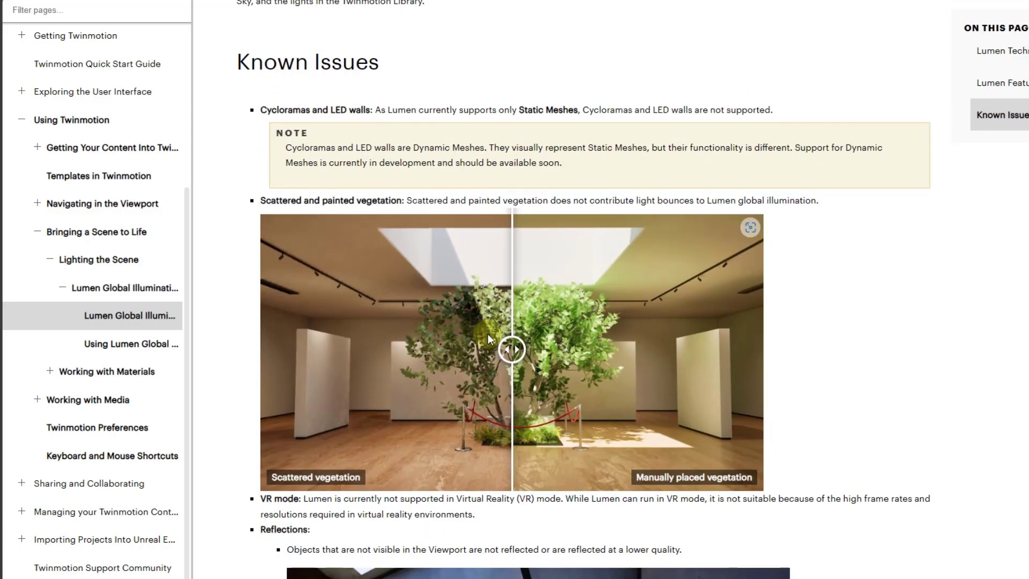
scroll("down", 3)
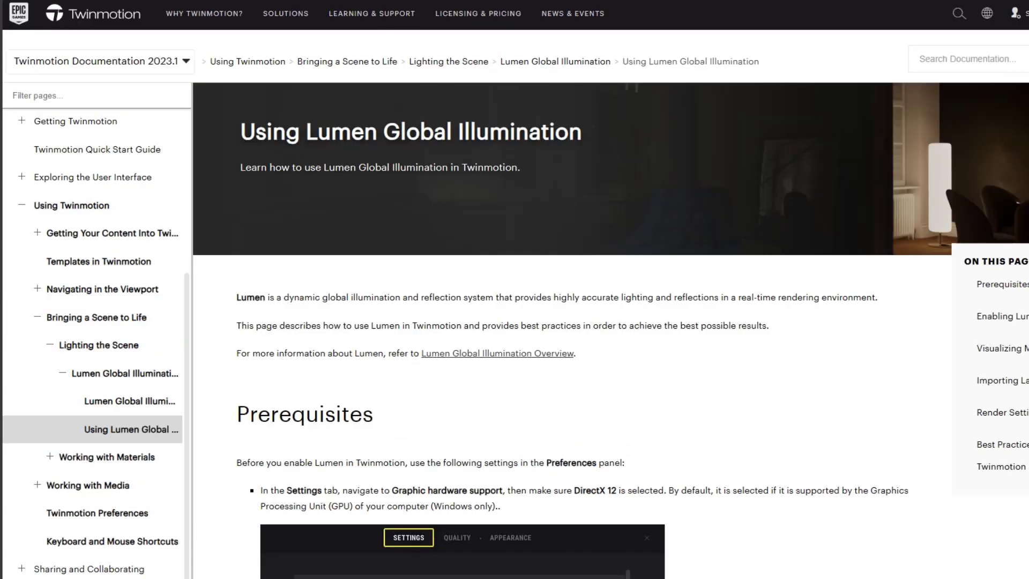
scroll("down", 3)
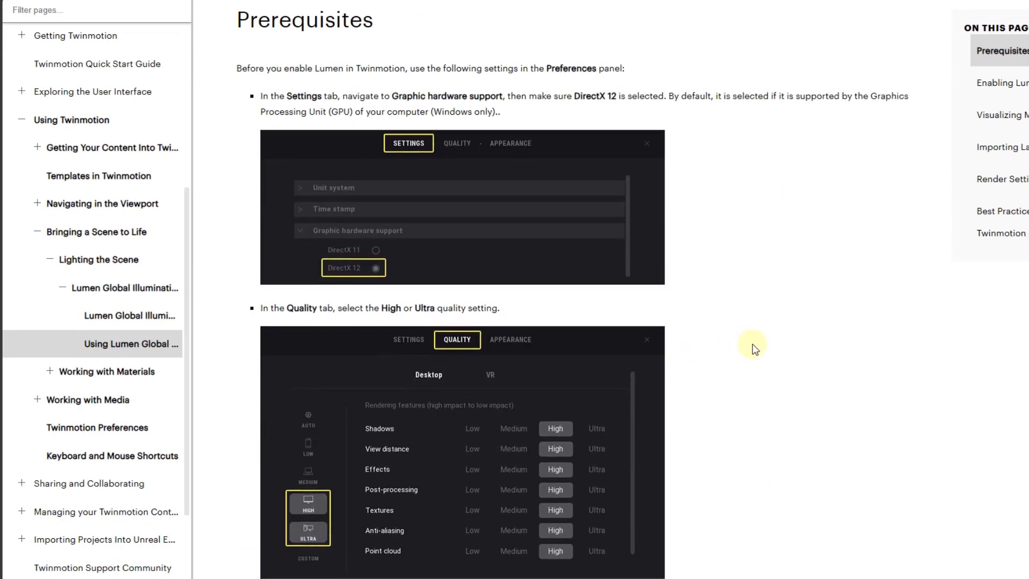
scroll("down", 3)
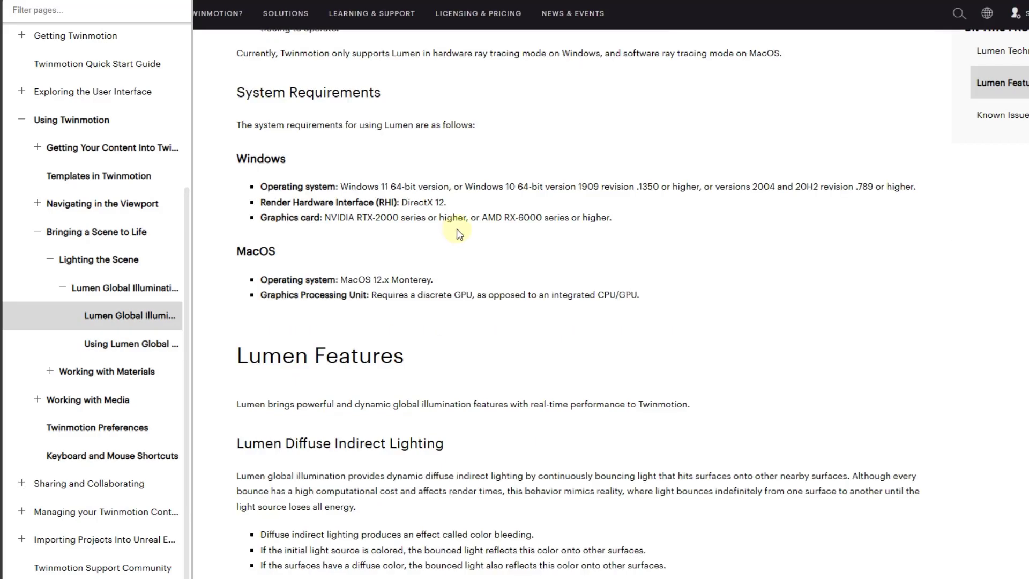
mouse_move(364, 221)
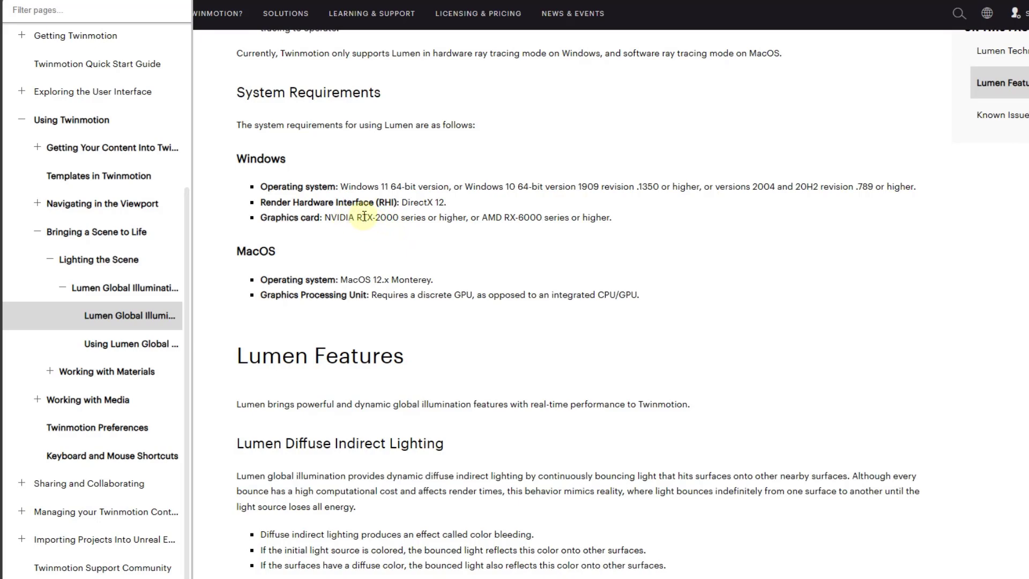
mouse_move(954, 38)
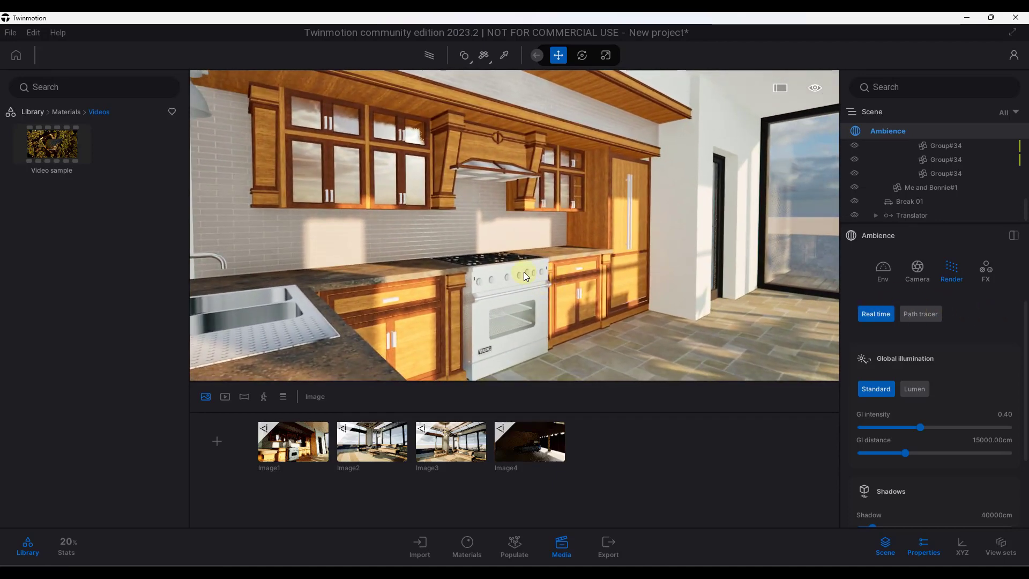
left_click_drag(525, 276, 618, 223)
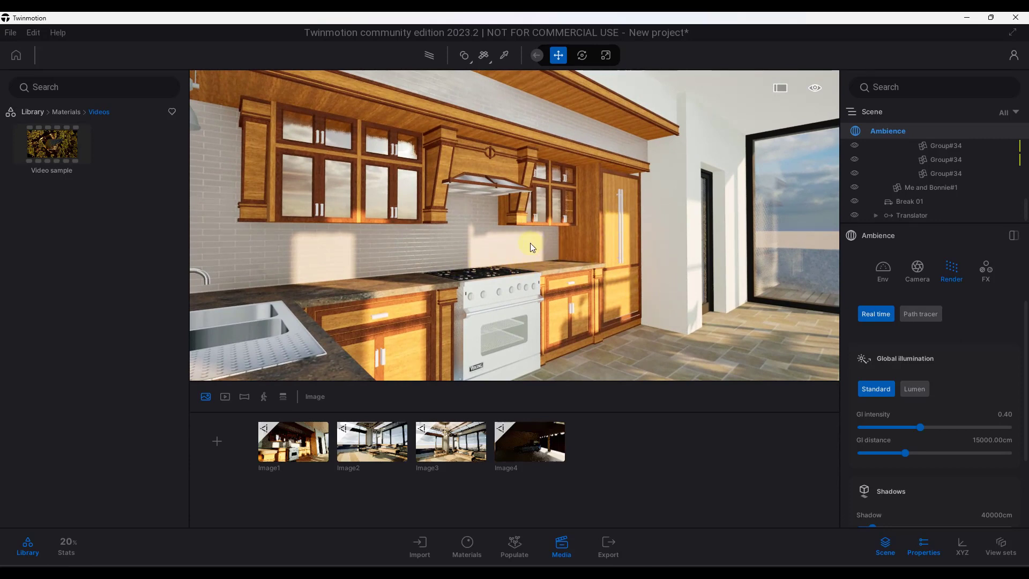
mouse_move(427, 254)
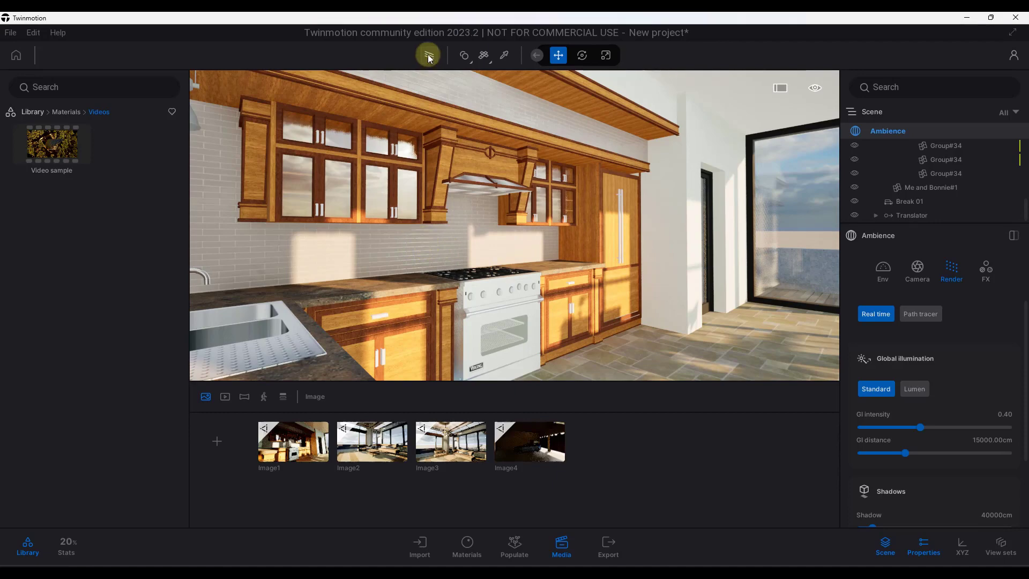
Switch the kitchen viewport to path-traced rendering, then return to real time.
left_click(426, 55)
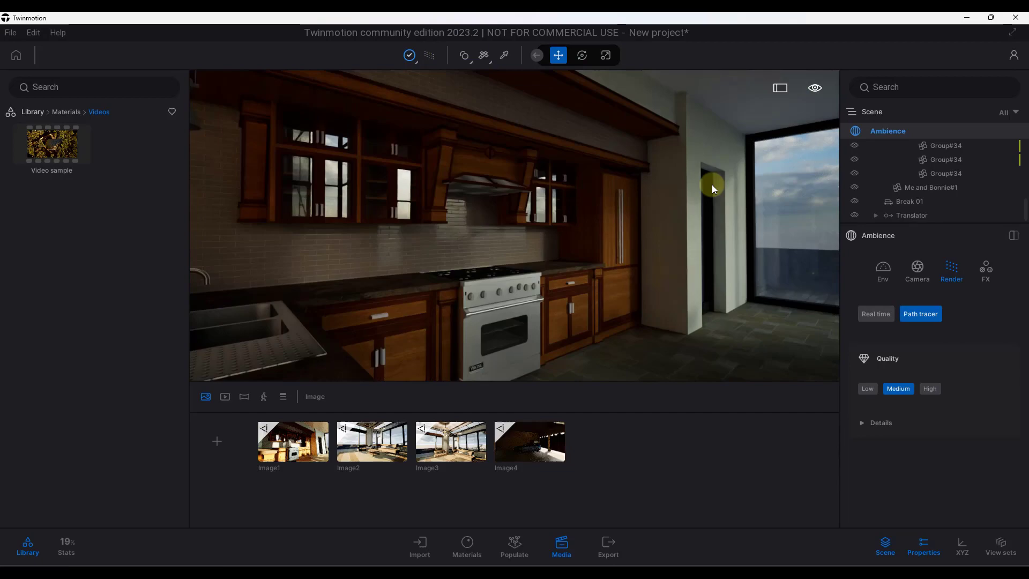
mouse_move(608, 269)
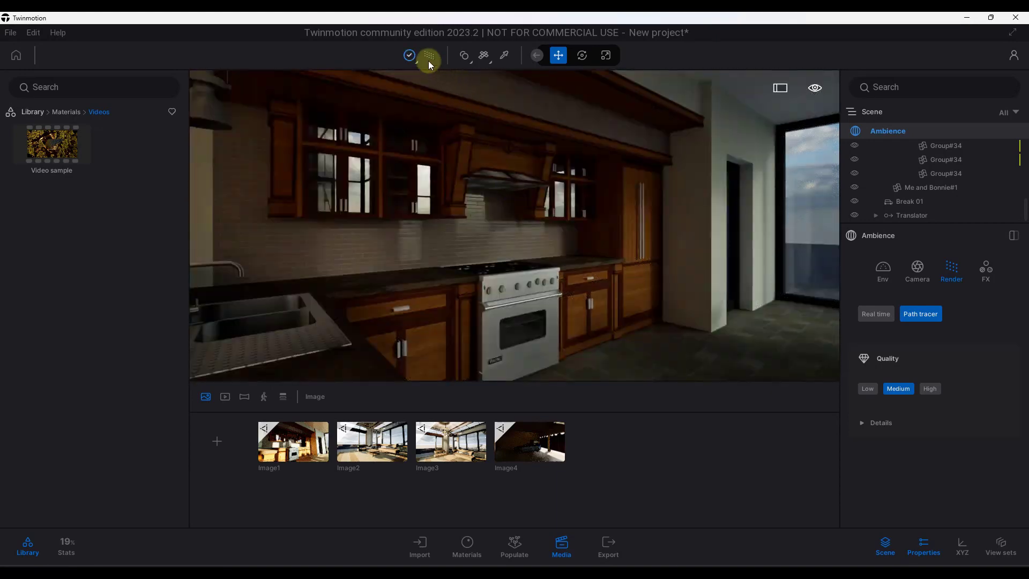
left_click(876, 313)
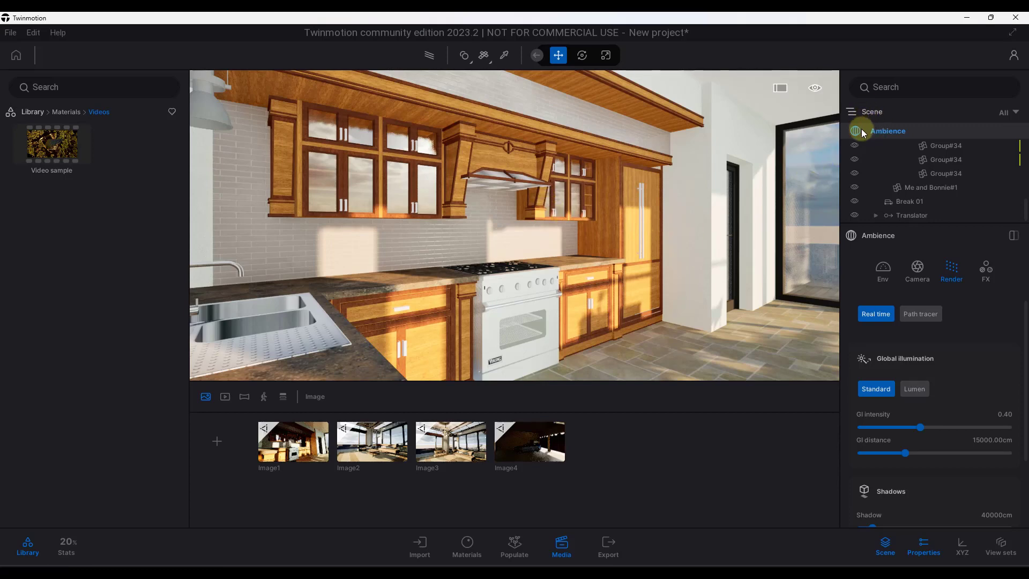
In the Ambience Render settings, set real-time global illumination to Lumen.
left_click(883, 268)
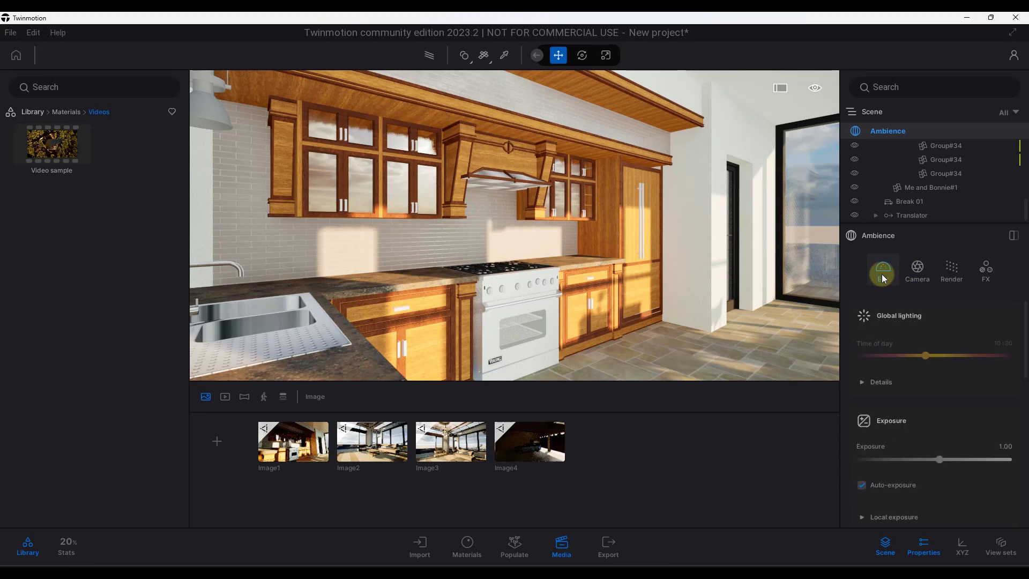
left_click(952, 270)
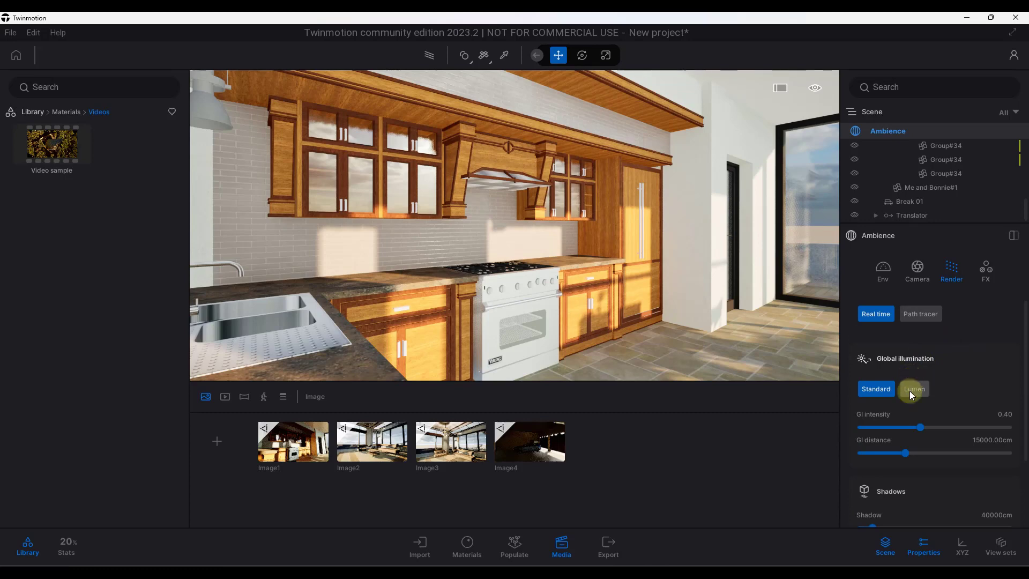
left_click(914, 389)
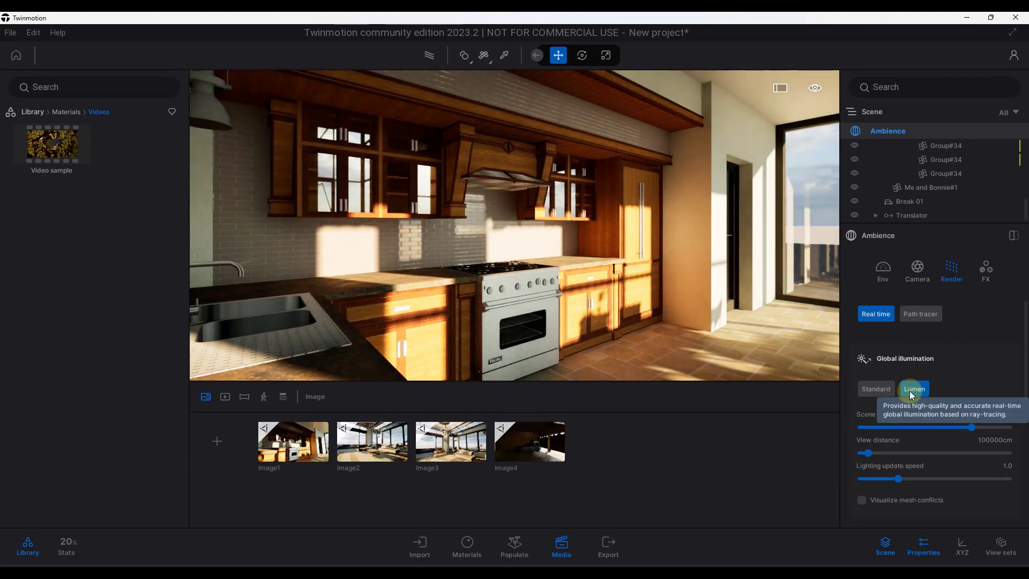
left_click(914, 389)
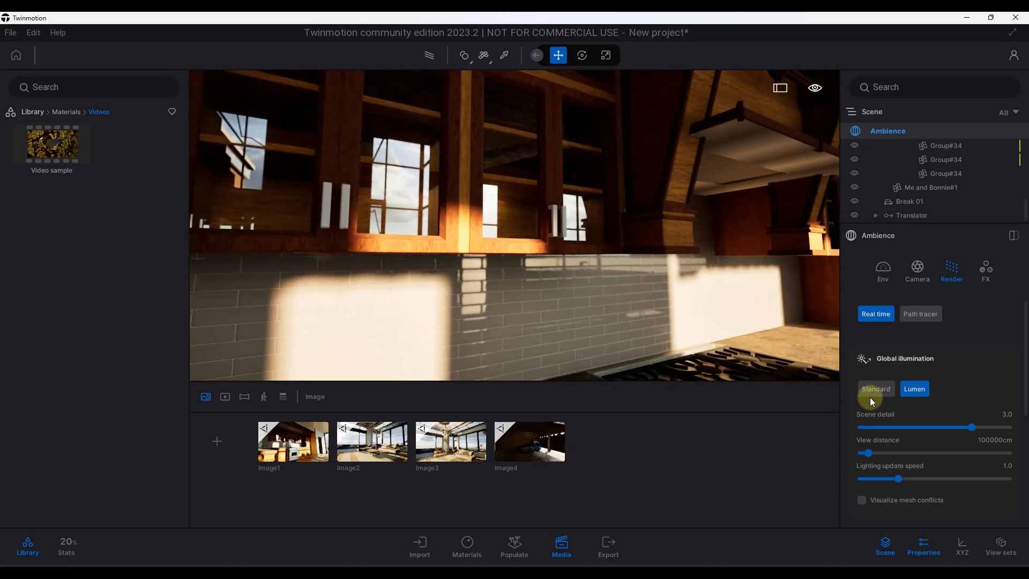
Flip global illumination to Standard for comparison and back to Lumen.
left_click(876, 389)
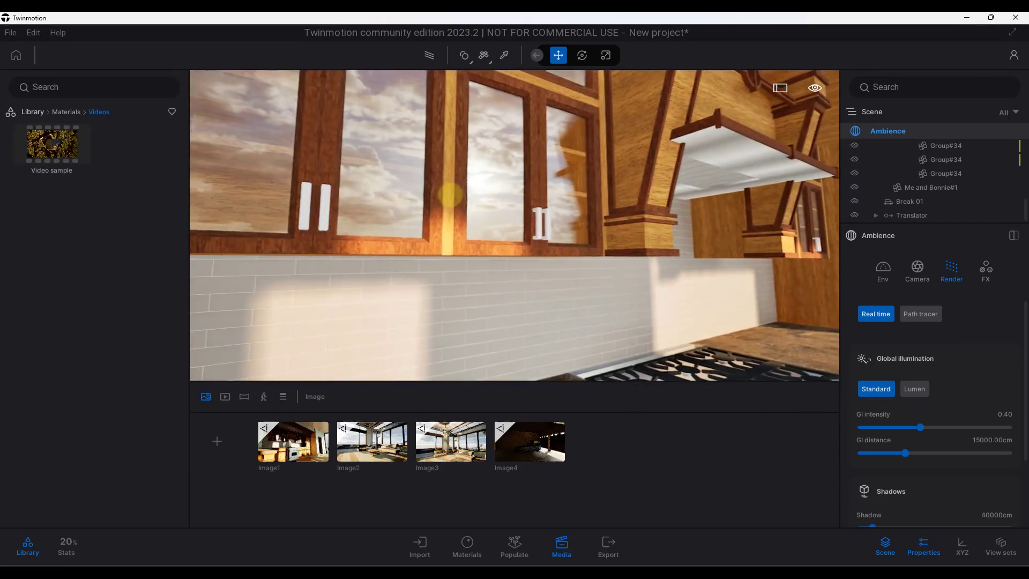
left_click(914, 389)
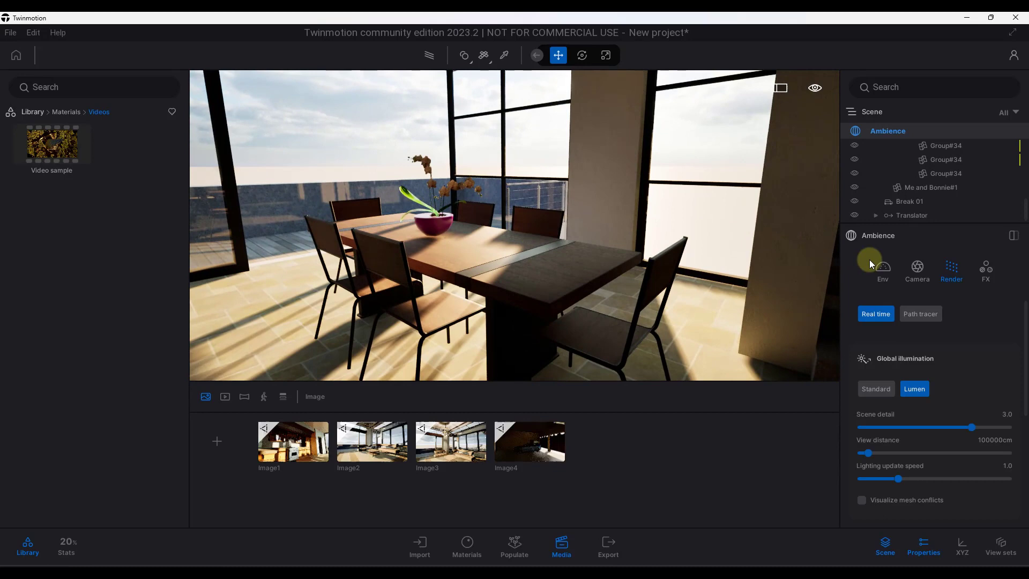
In the Env settings, swing the HDRI sky rotation between about 91° and 142° to test the sunlight angle.
left_click(883, 268)
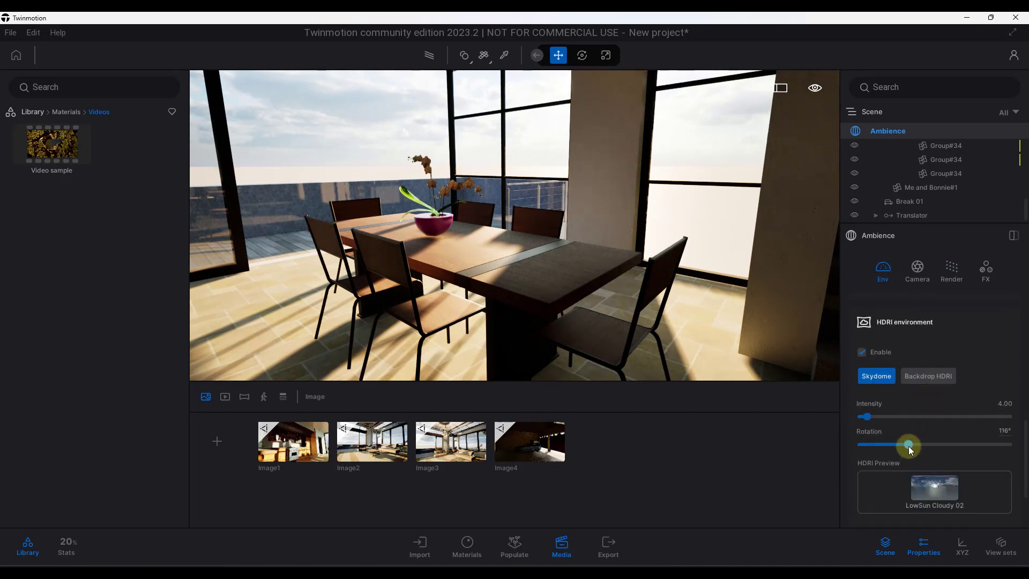
left_click_drag(909, 444, 925, 444)
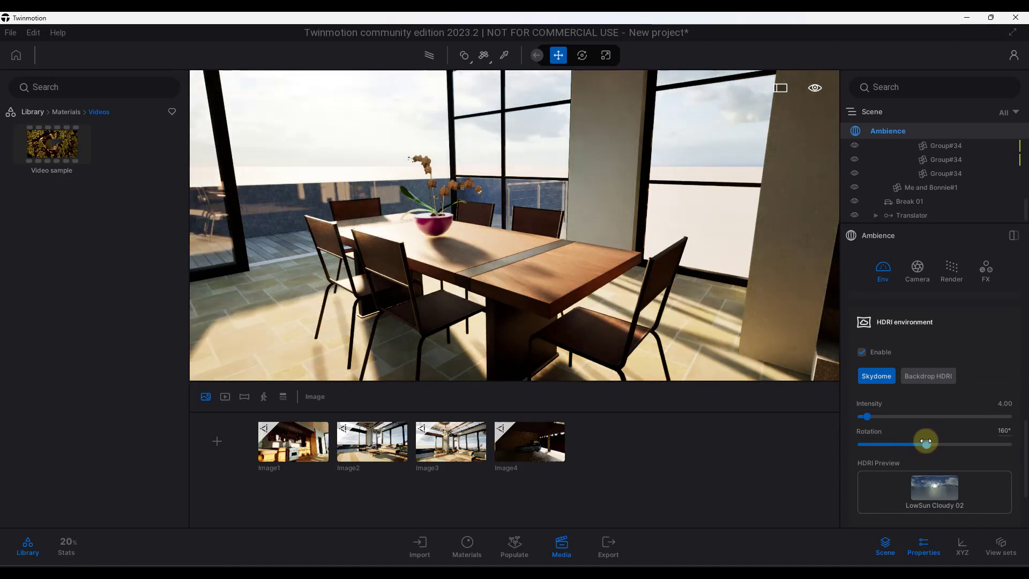
left_click_drag(926, 444, 897, 444)
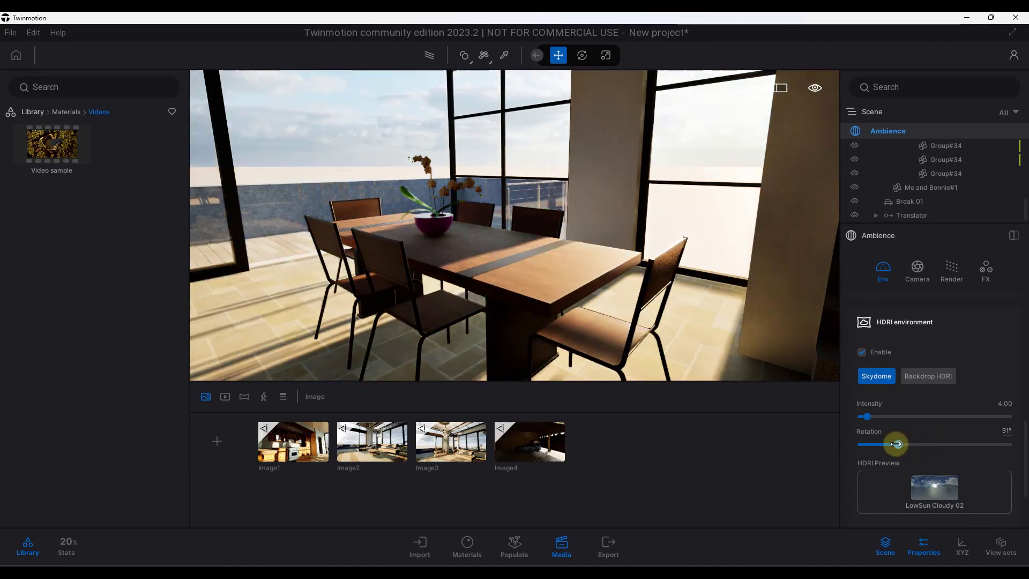
left_click_drag(894, 444, 918, 444)
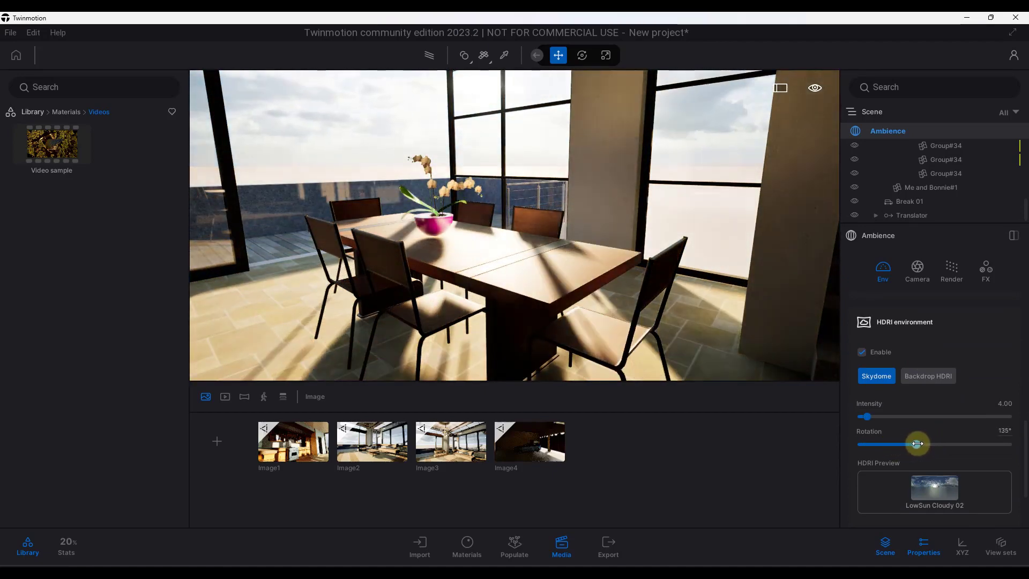
left_click_drag(916, 443, 922, 444)
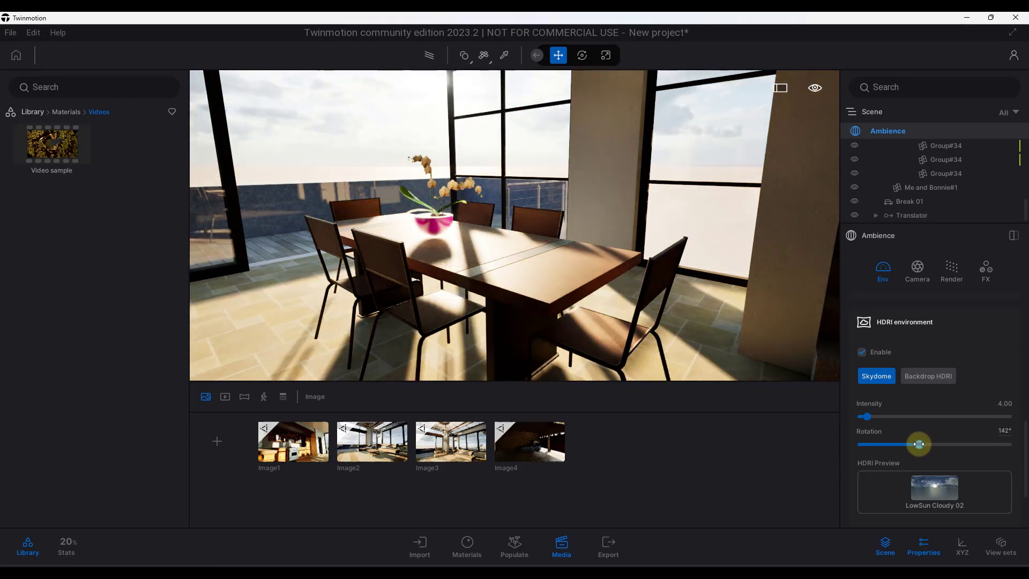
left_click_drag(918, 444, 921, 444)
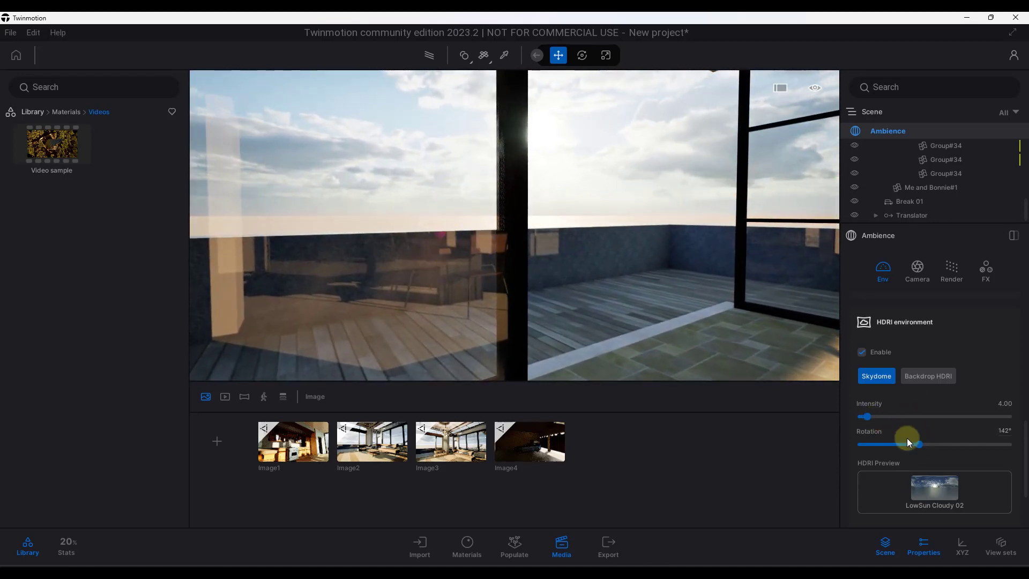
Try the sky rotation up near 169° and settle it at about 148°.
left_click_drag(908, 443, 926, 444)
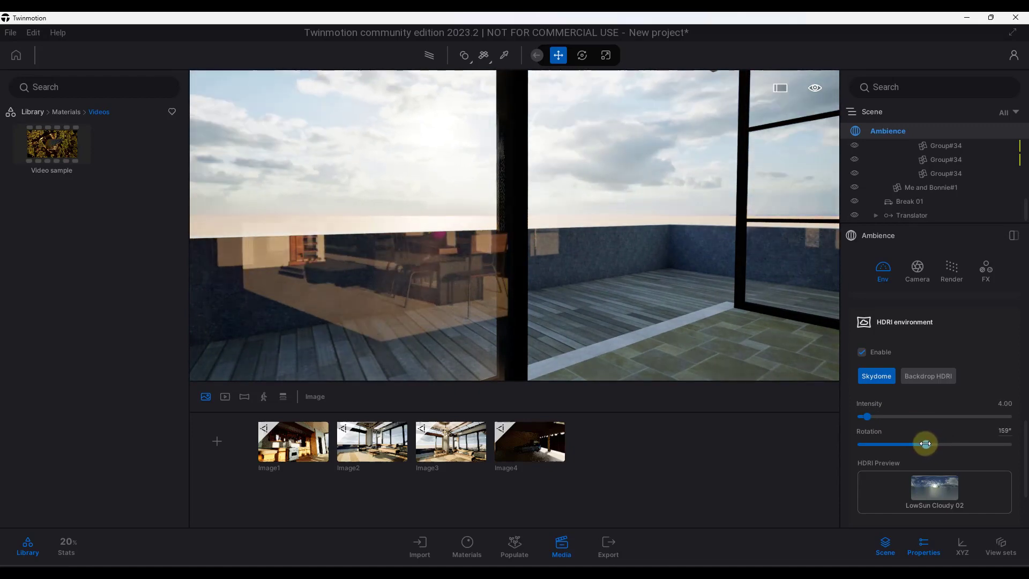
left_click_drag(927, 444, 923, 444)
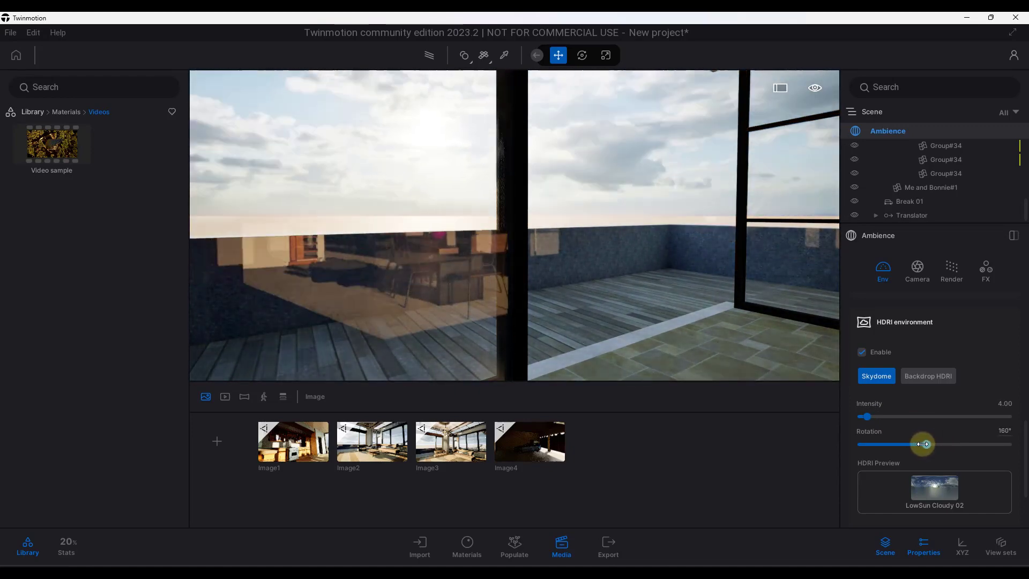
left_click_drag(924, 445, 920, 447)
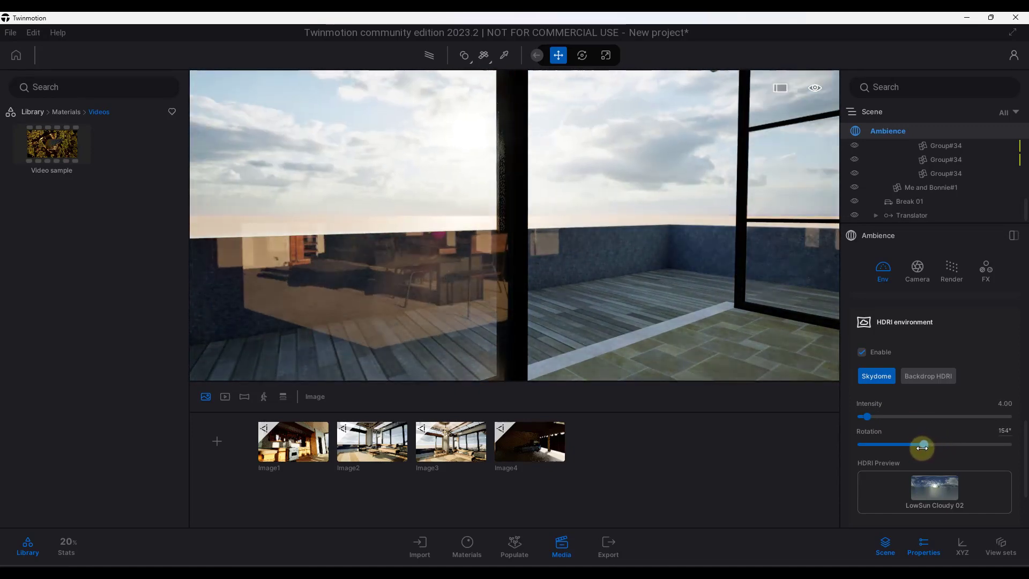
left_click_drag(922, 444, 922, 444)
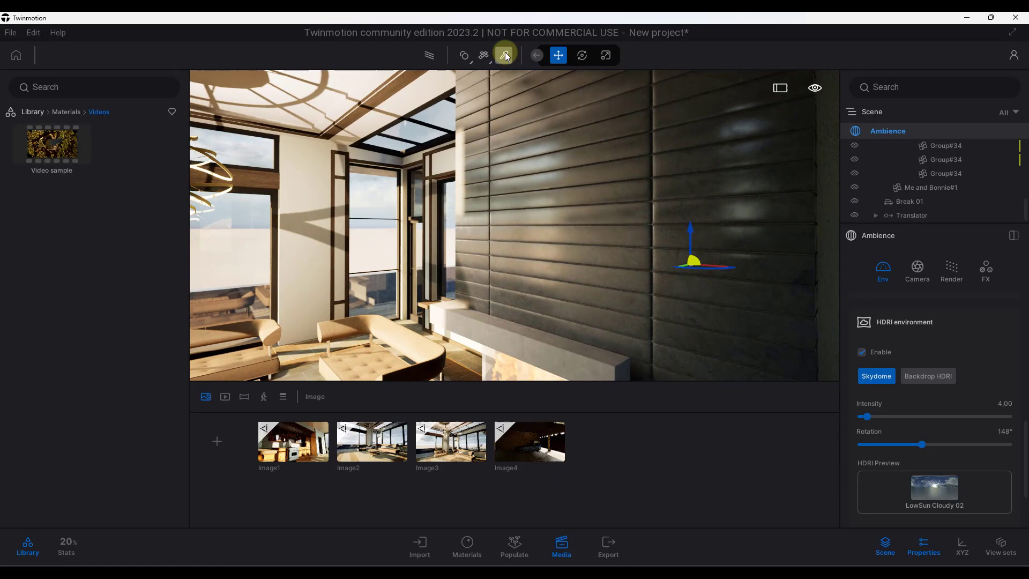
Pick the Blue stone tiles 01 wall material and lower its Normal strength from 100% to 38%.
left_click(503, 56)
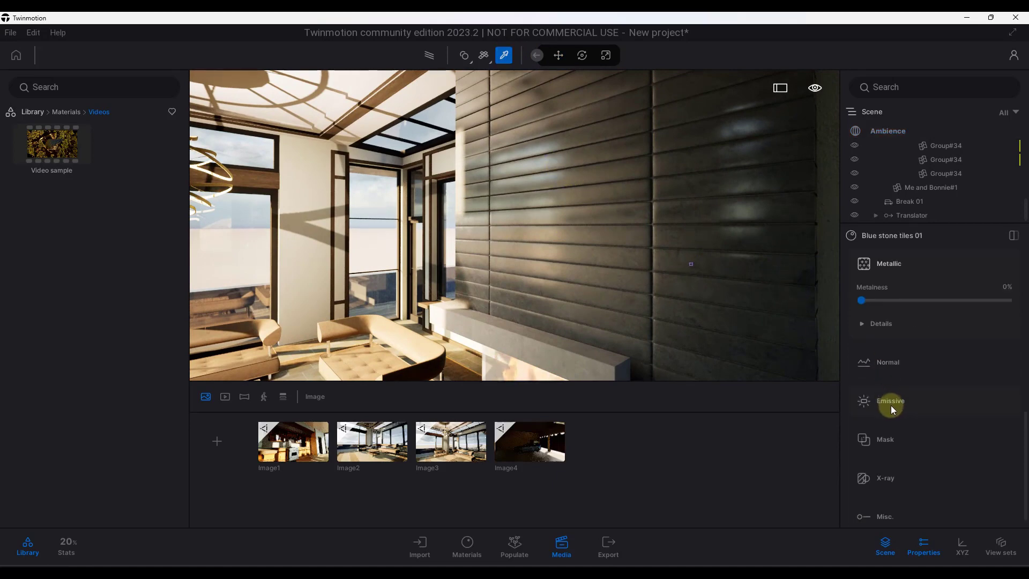
left_click(887, 362)
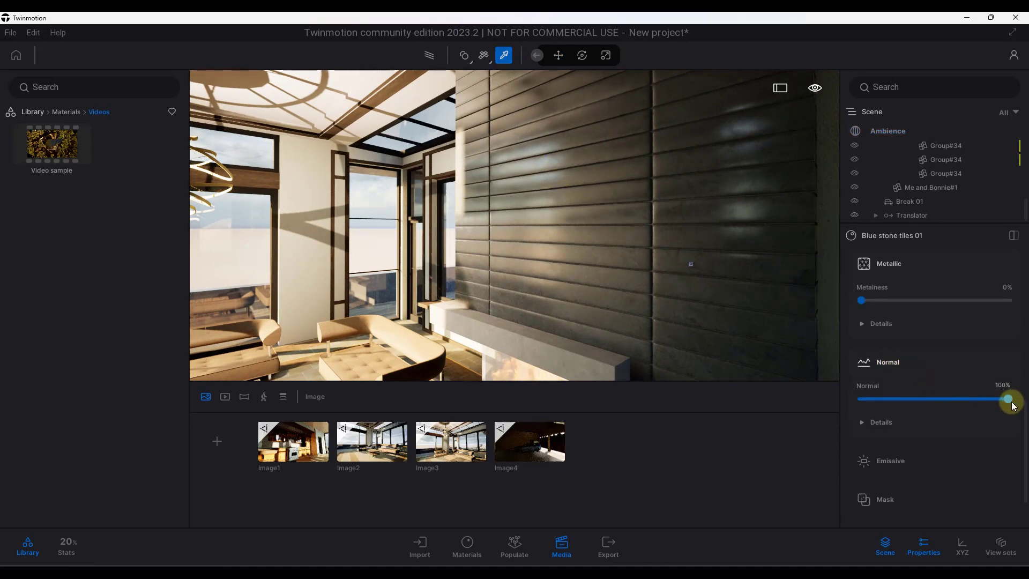
left_click_drag(1009, 398, 948, 399)
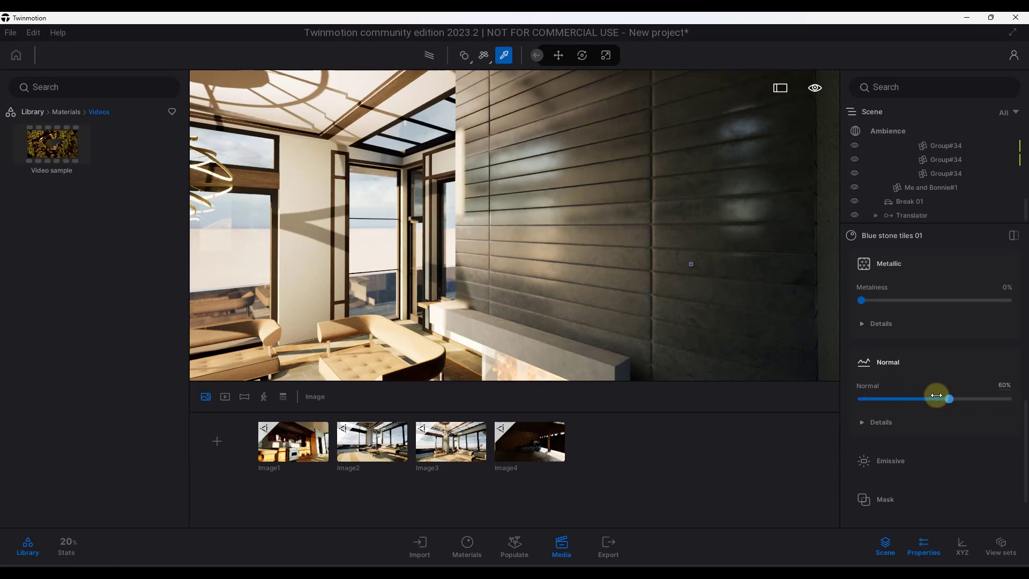
left_click_drag(949, 399, 916, 399)
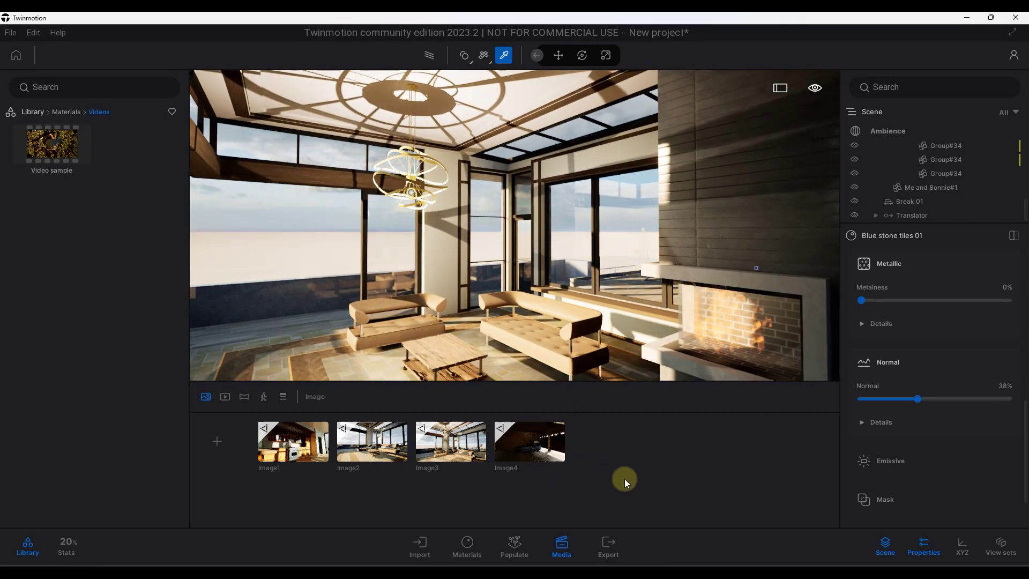
mouse_move(649, 493)
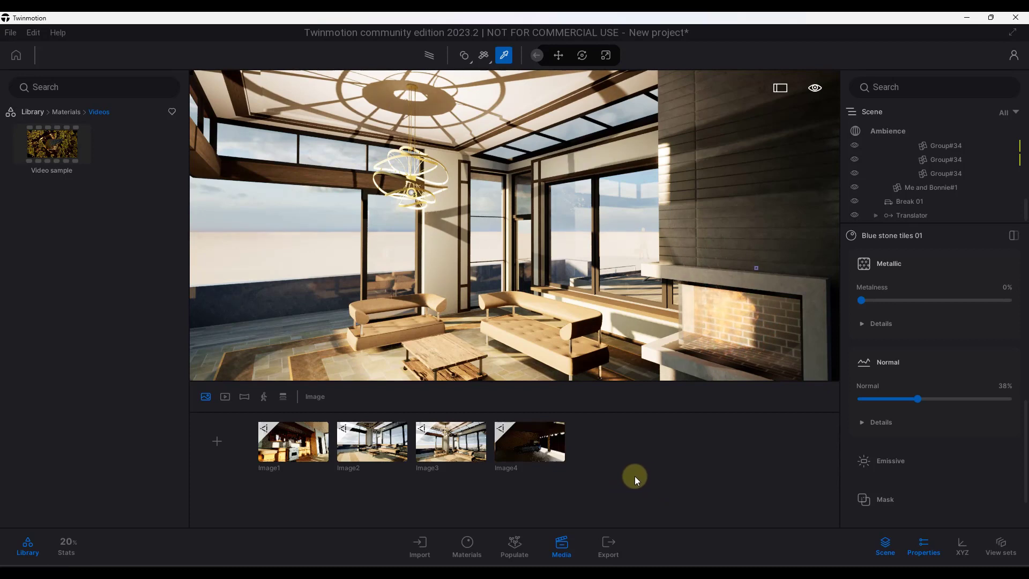
mouse_move(538, 448)
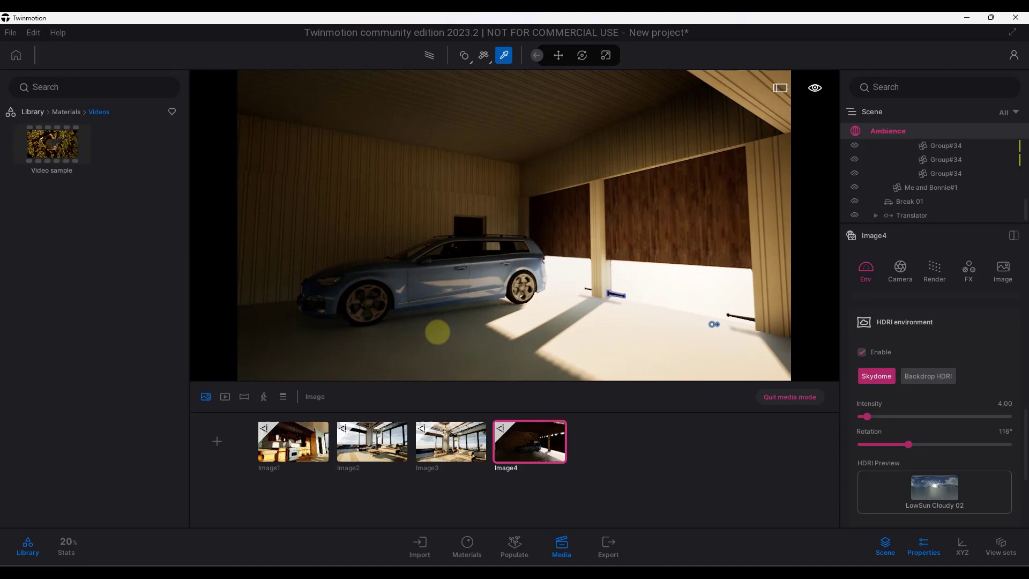
Load the Image4 garage viewpoint with the blue car from the Media panel.
left_click(226, 396)
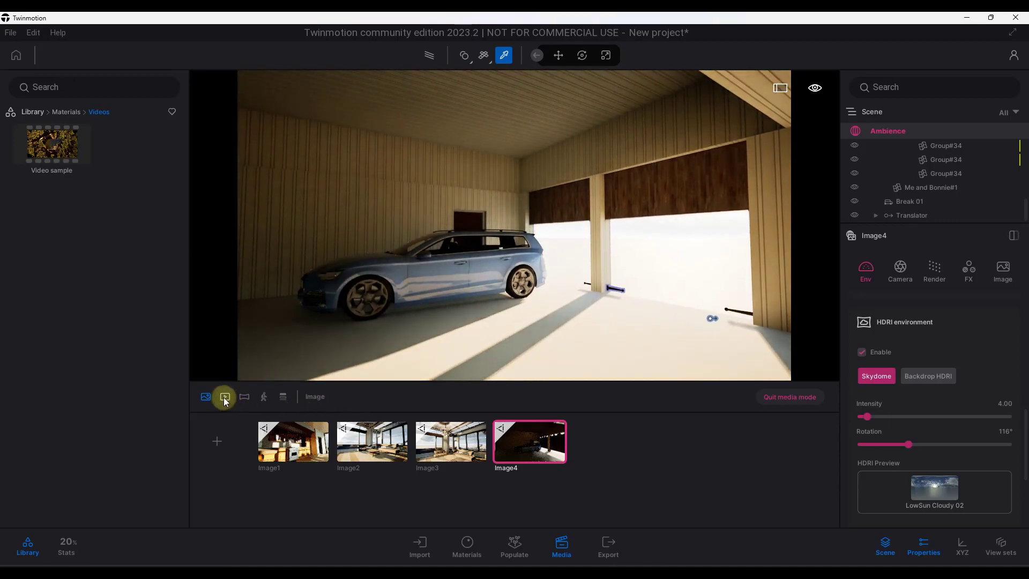
Switch Media to Video and add a second camera keyframe to the Video part01 garage clip.
left_click(225, 397)
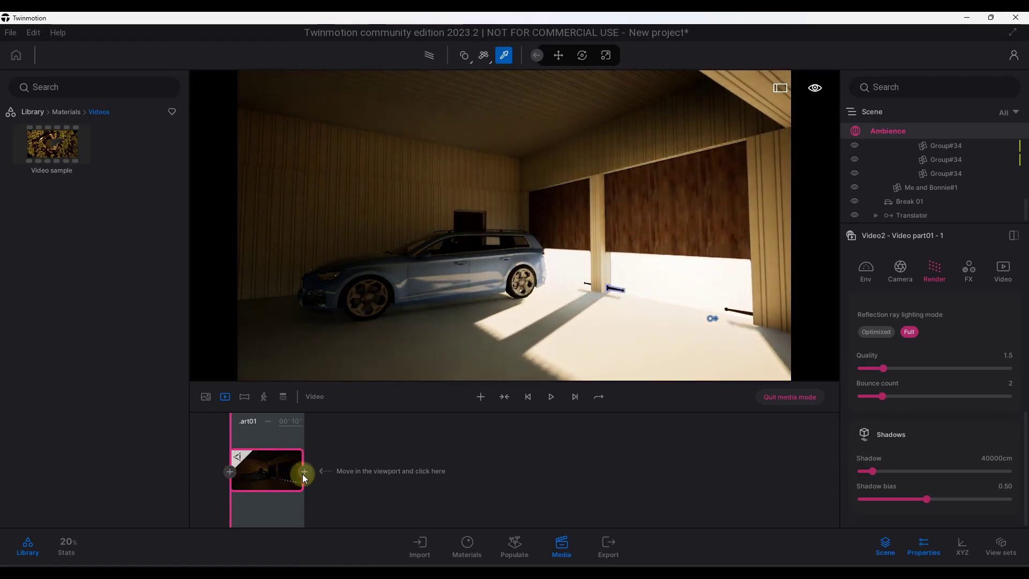
left_click(305, 471)
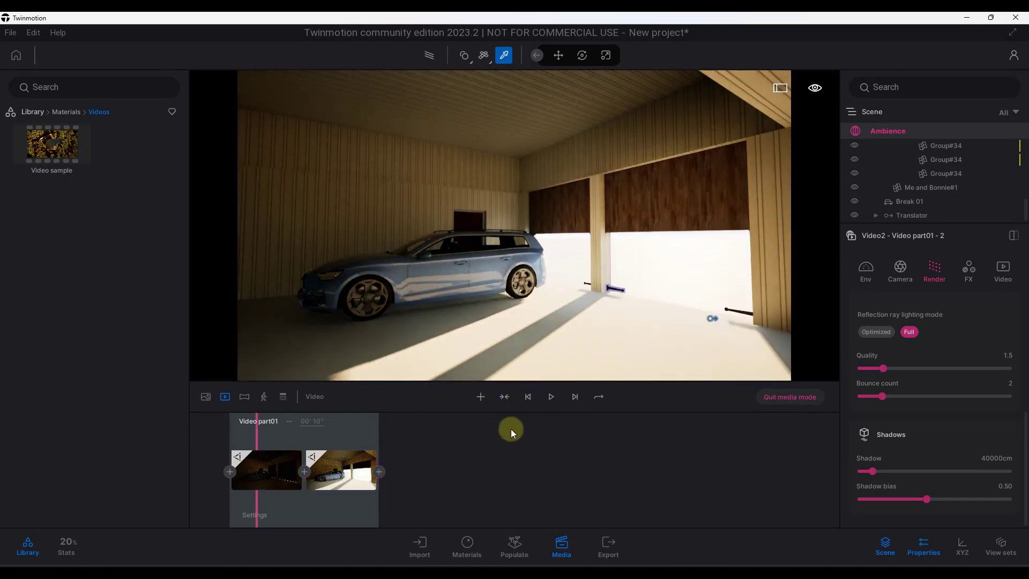
left_click(608, 545)
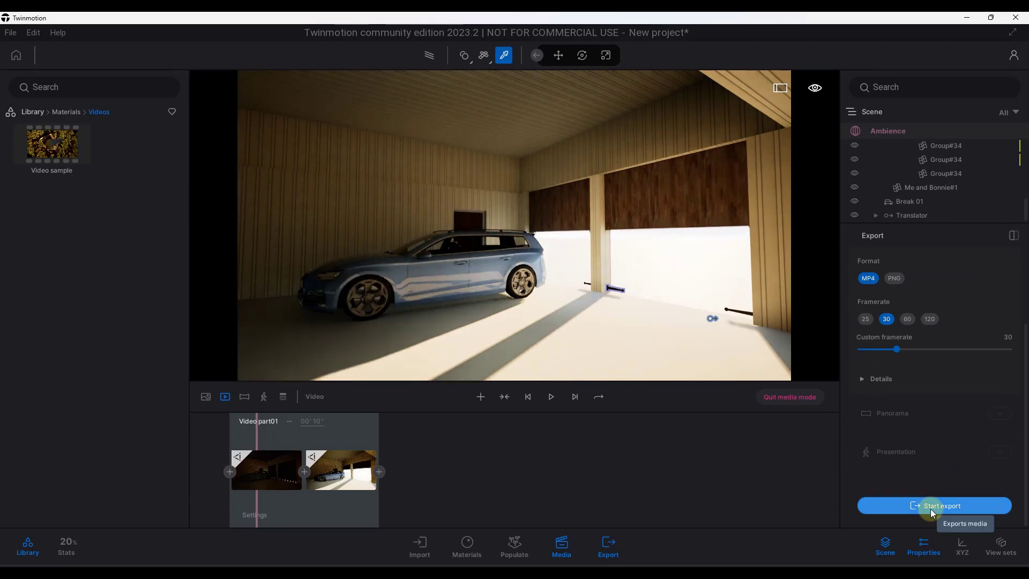
Start exporting the garage clip as an MP4 video at 30 fps.
left_click(935, 506)
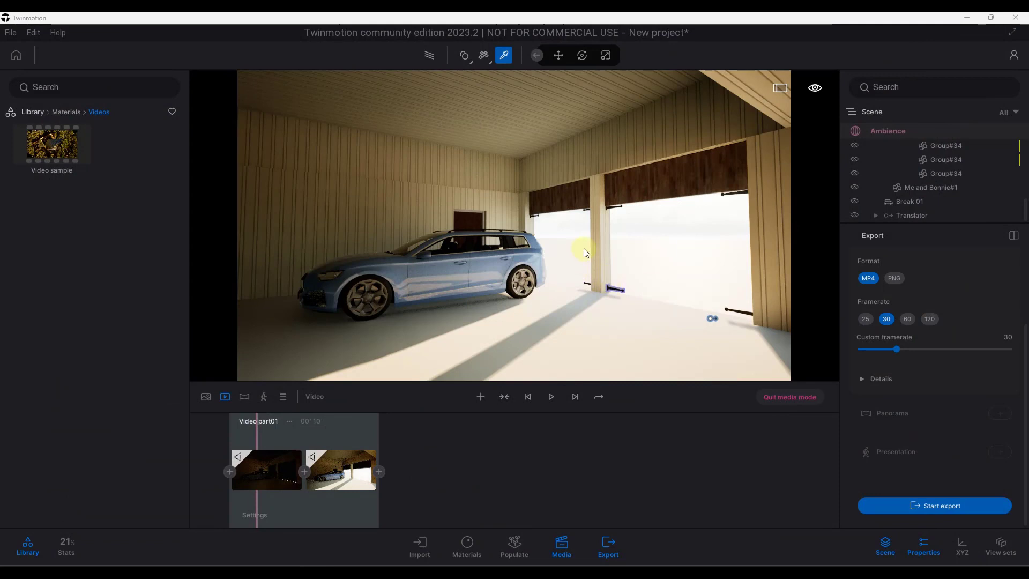
mouse_move(584, 254)
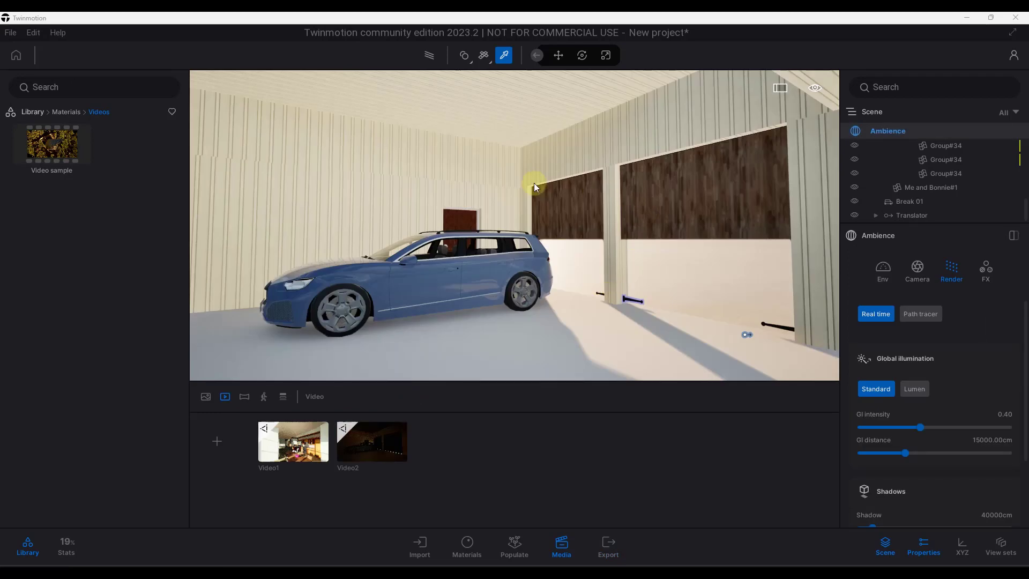
Try Lumen global illumination on the garage scene, then set it back to Standard.
left_click(558, 55)
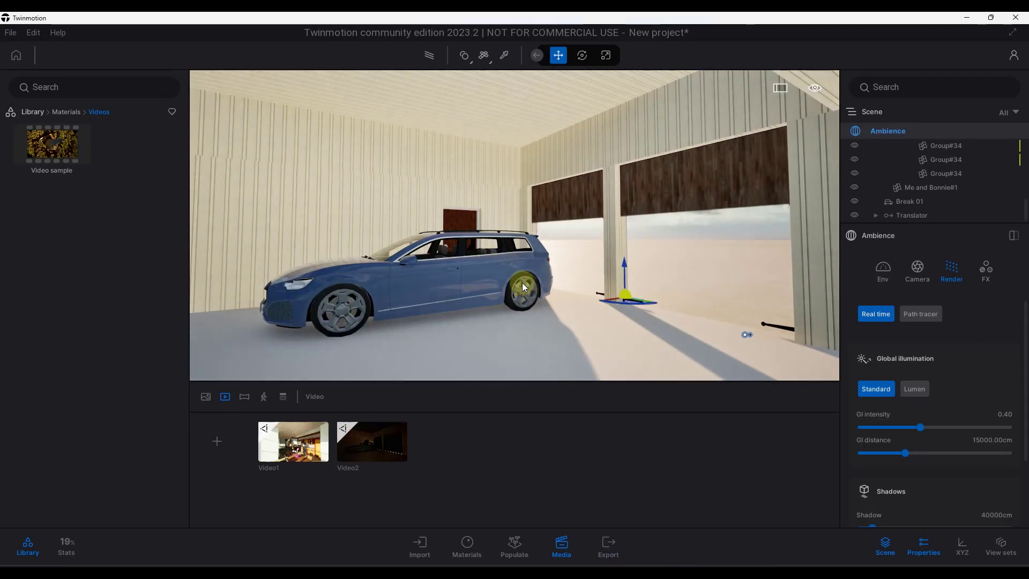
left_click(914, 389)
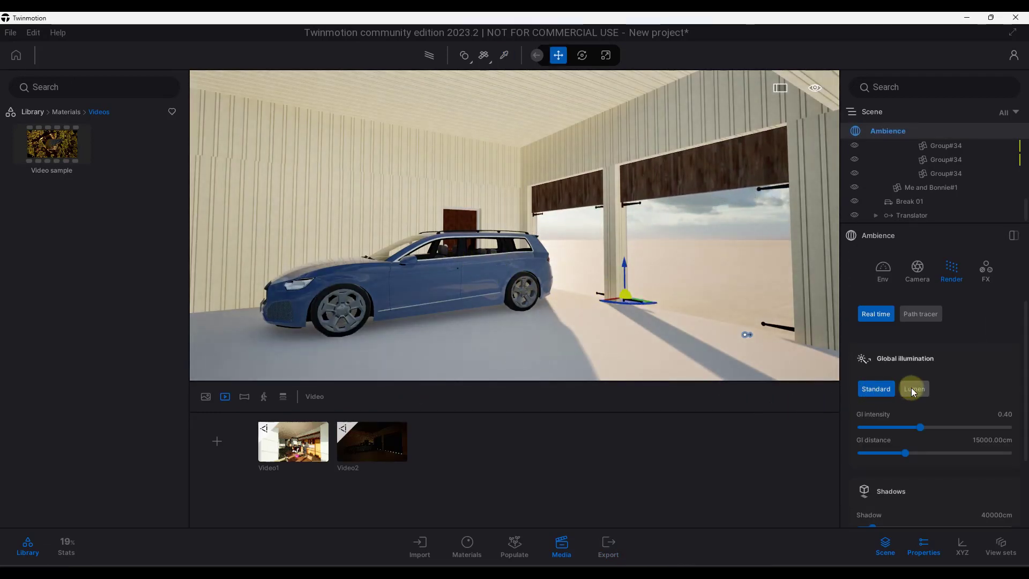
mouse_move(913, 389)
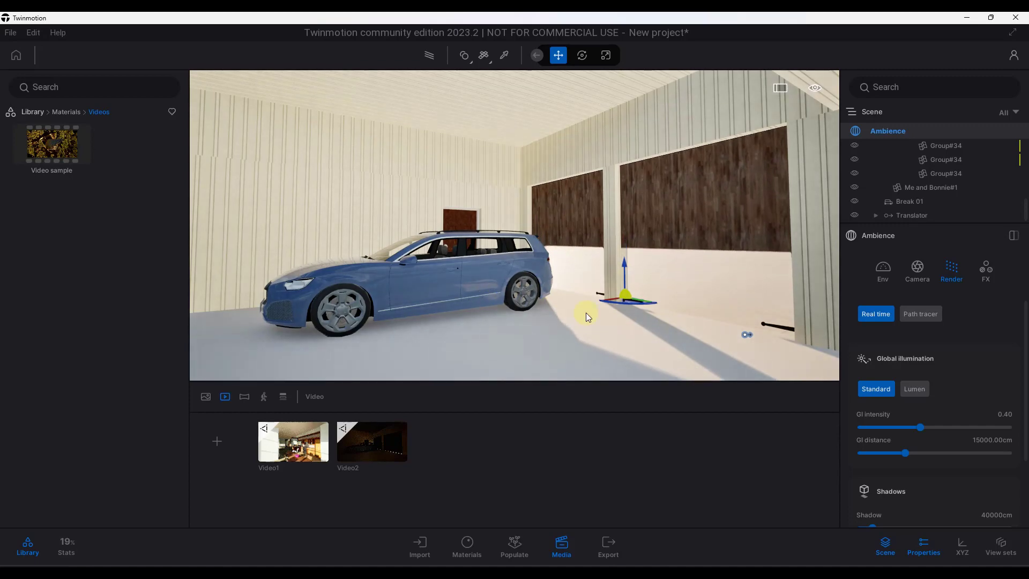
left_click(914, 389)
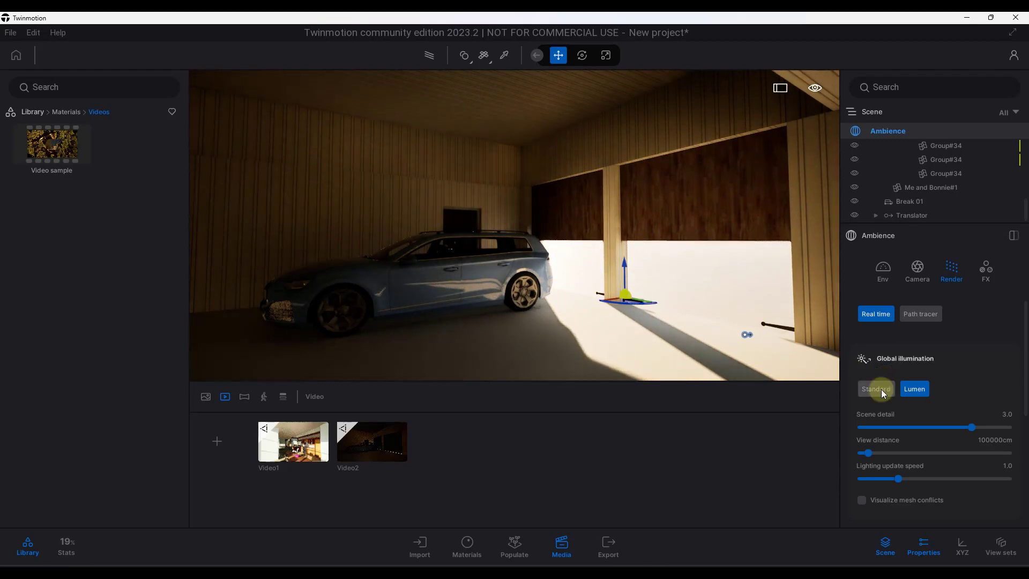
left_click(876, 389)
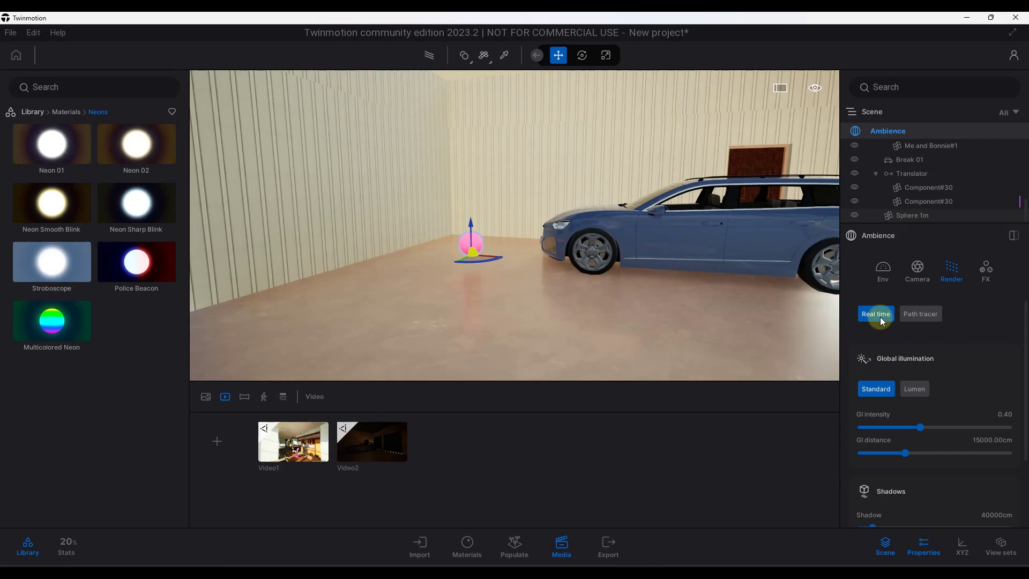
Compare Path tracer with Real time rendering, then switch global illumination to Lumen.
left_click(920, 313)
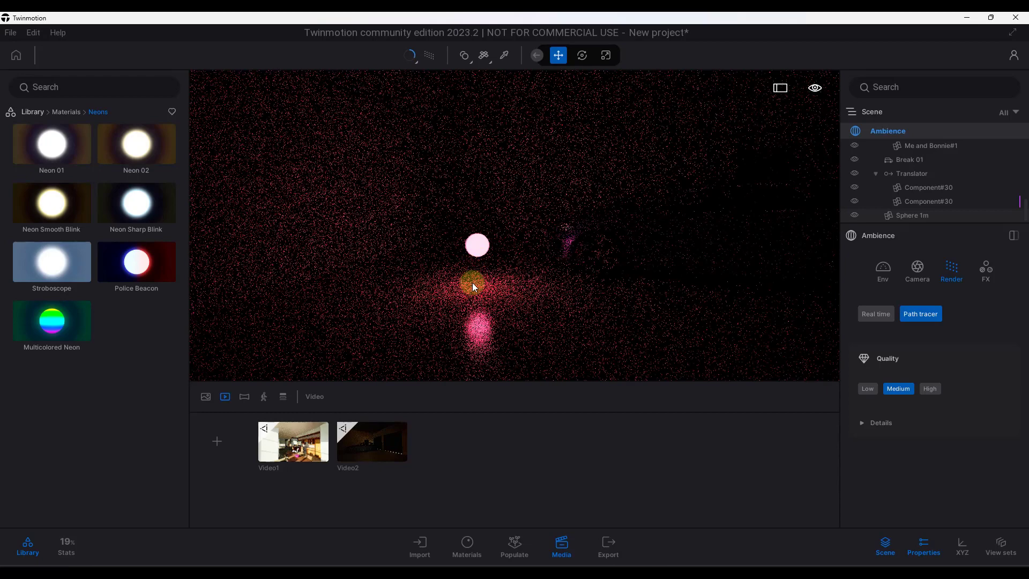
left_click(876, 313)
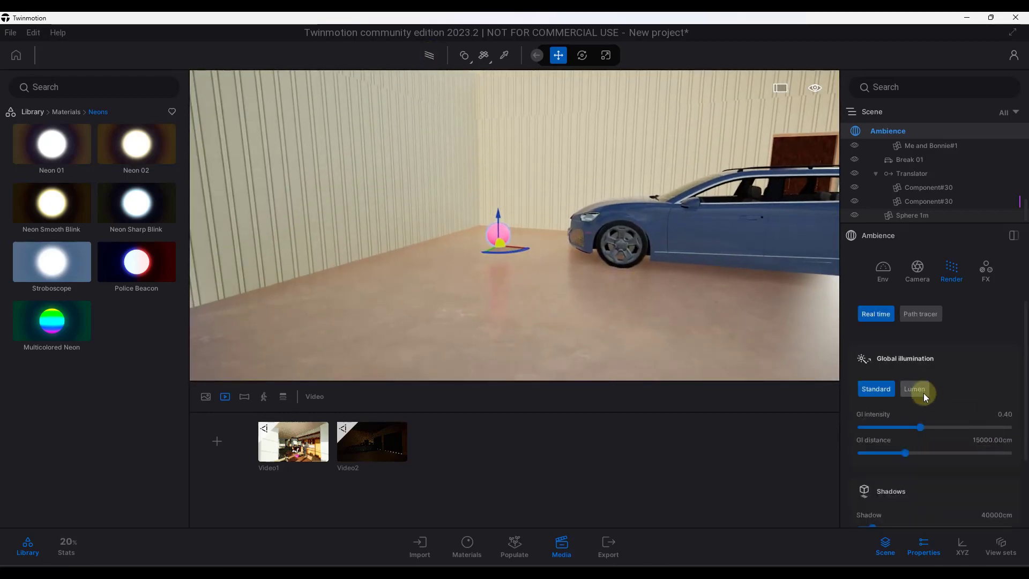
left_click(914, 390)
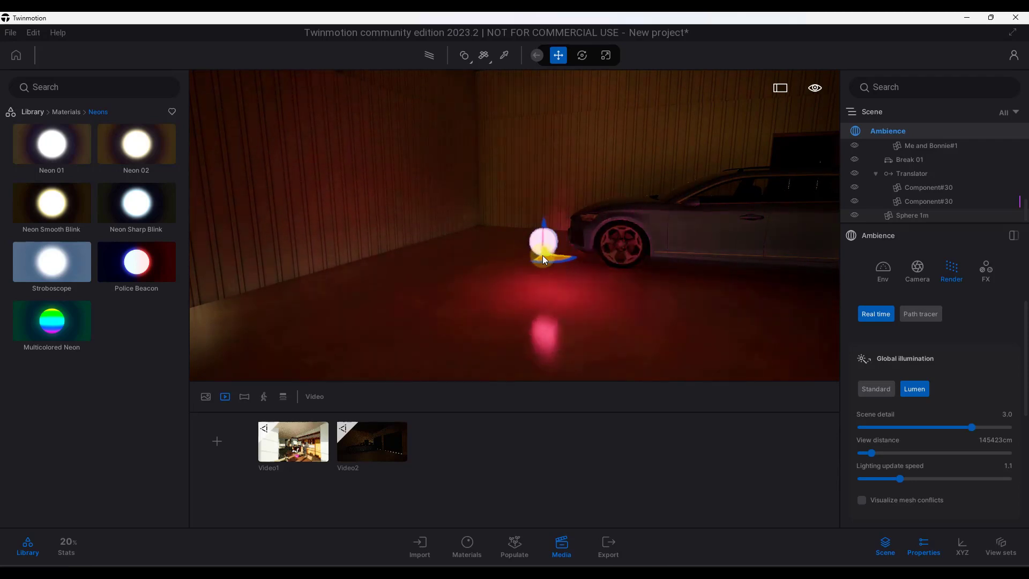
Move the Neon 01 sphere further back across the floor and reach its tint colour (FF4475).
left_click_drag(543, 246, 485, 214)
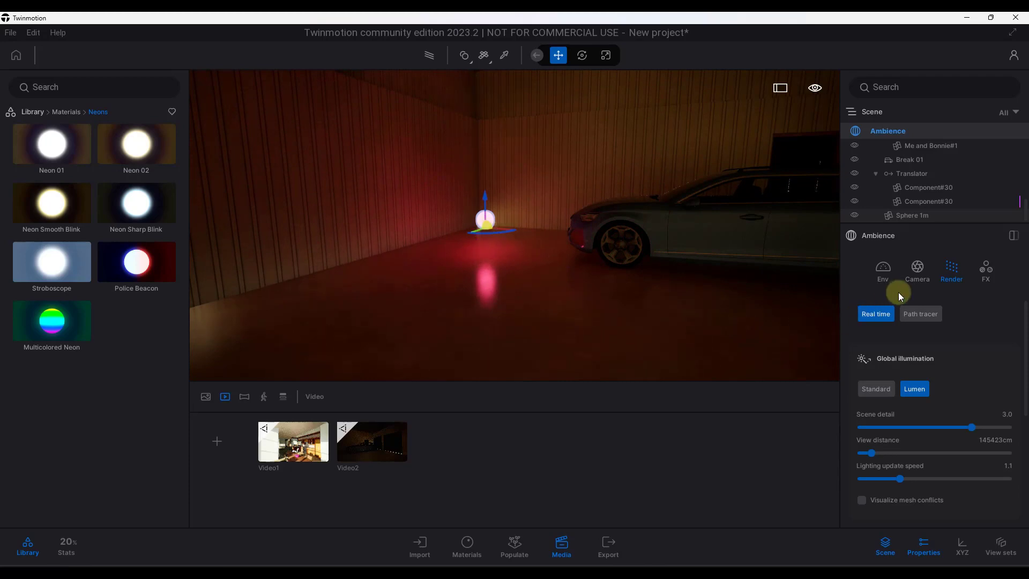
left_click(504, 56)
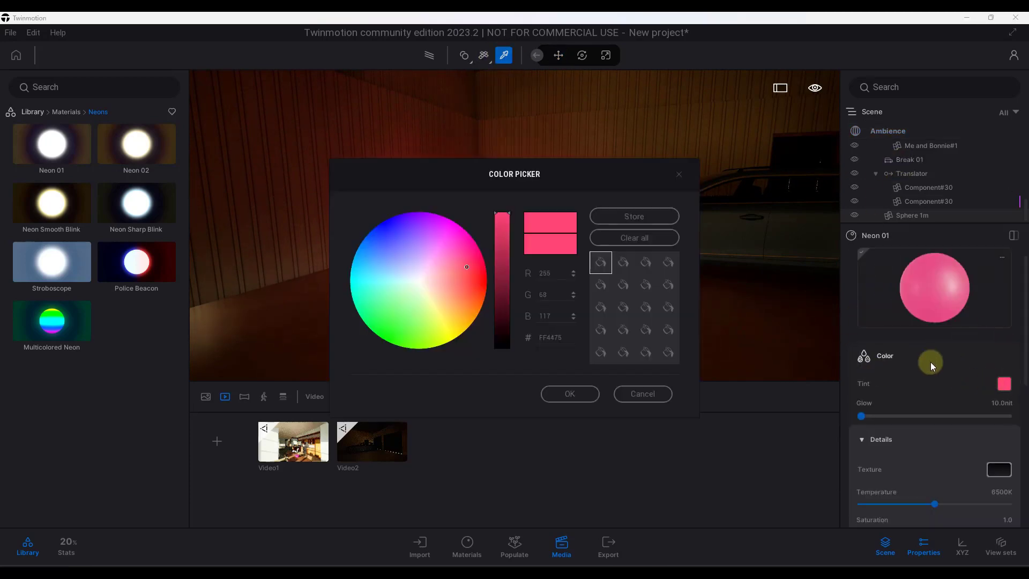
Try purple-blue and green neon tints on the sphere, settling on a light blue glow.
left_click_drag(514, 173, 765, 127)
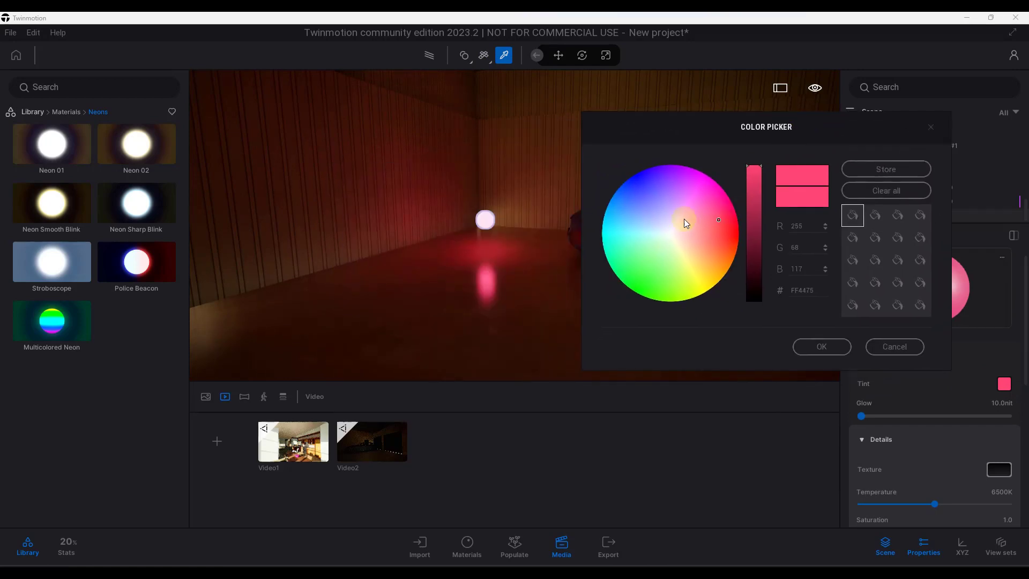
left_click(654, 199)
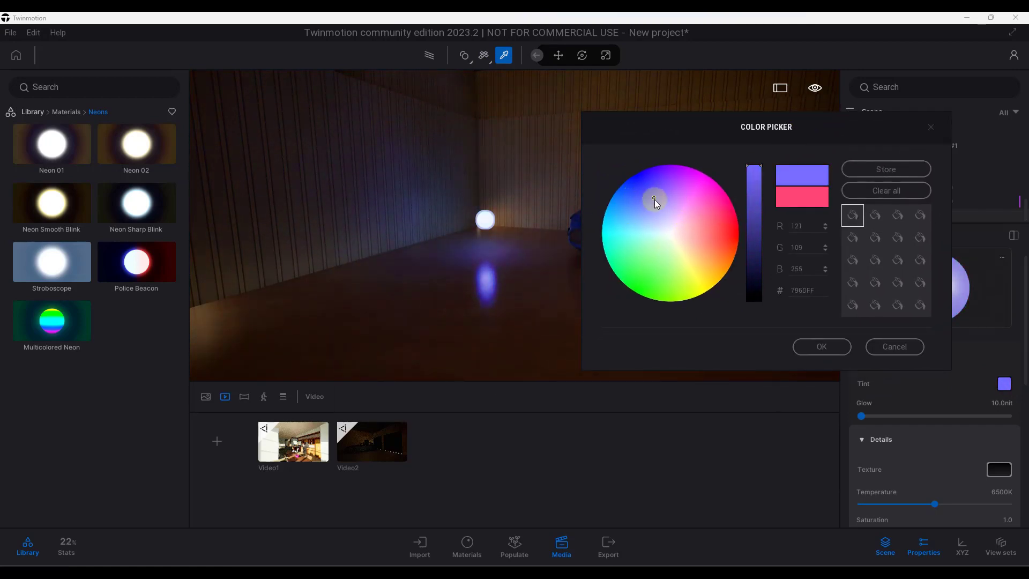
left_click(632, 253)
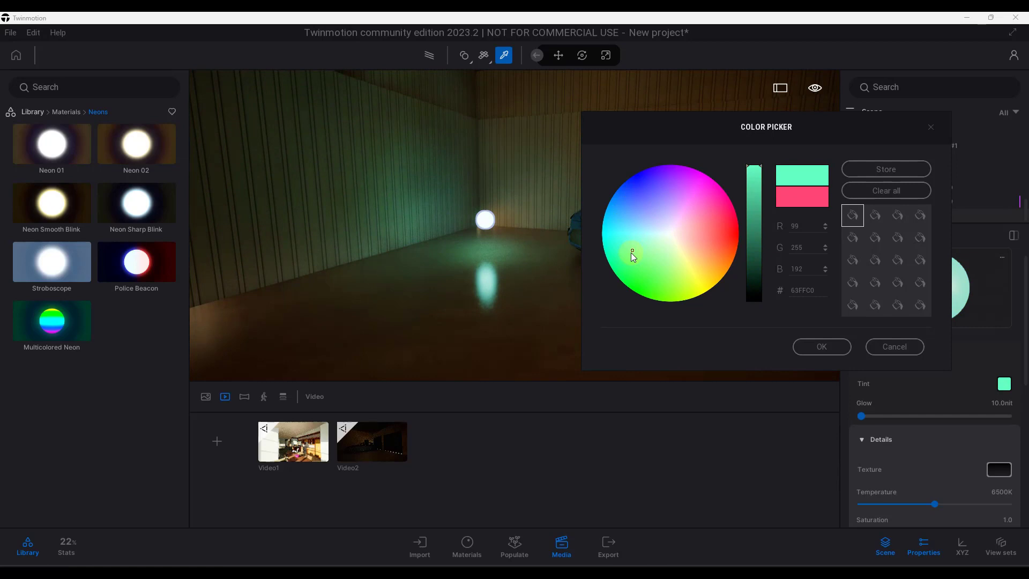
left_click(636, 212)
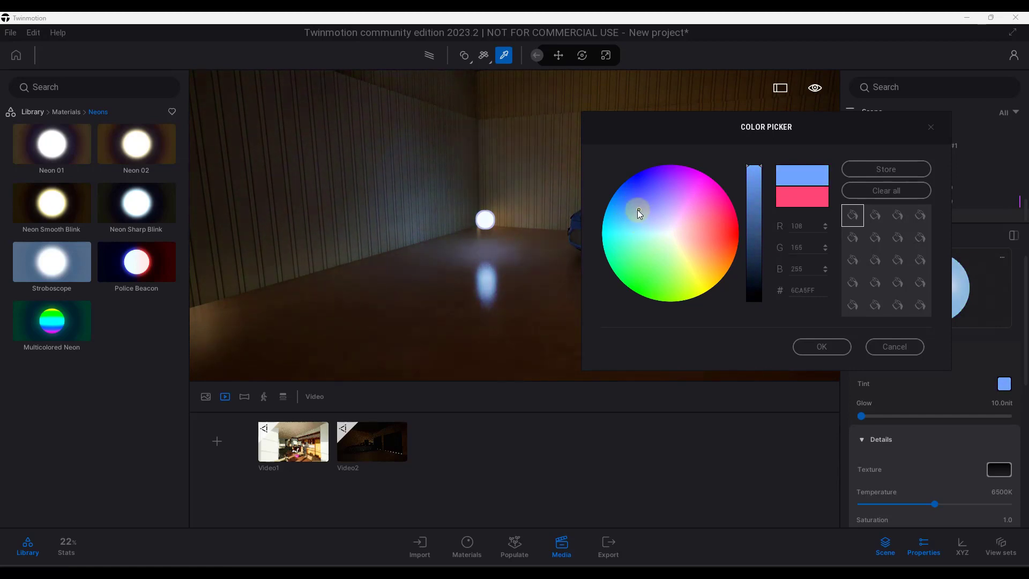
left_click(822, 347)
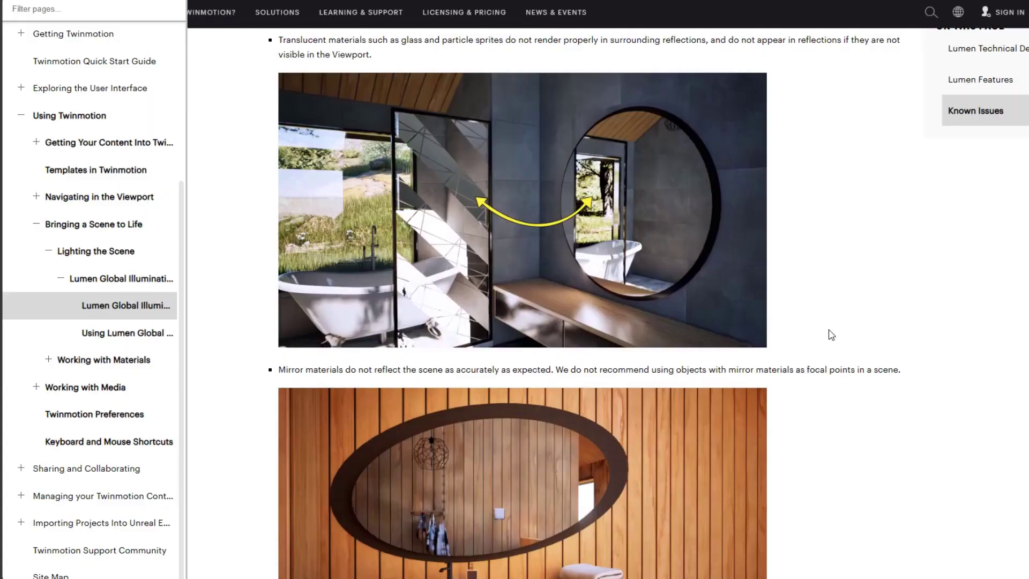
mouse_move(707, 345)
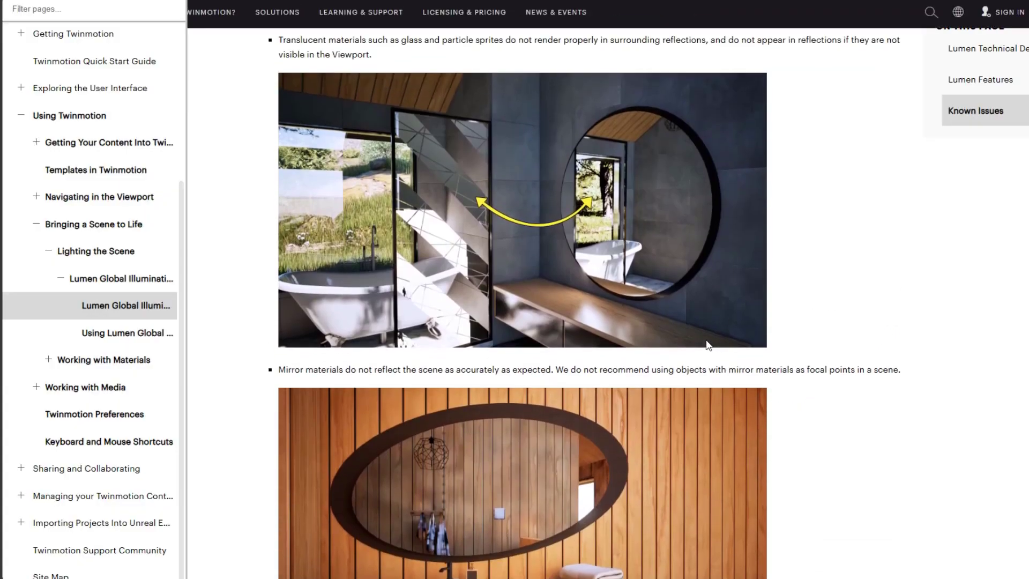
scroll("down", 3)
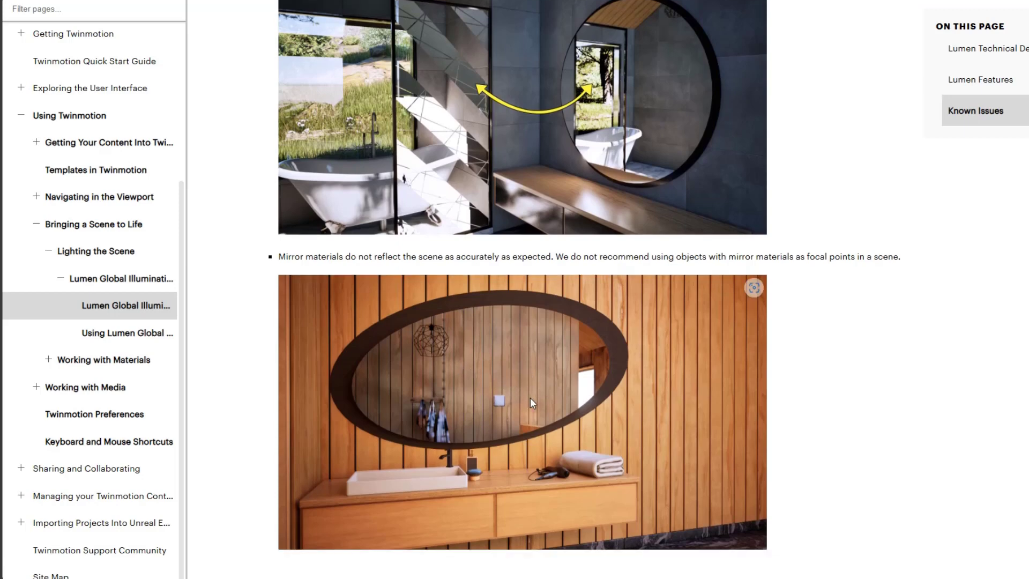
scroll("down", 3)
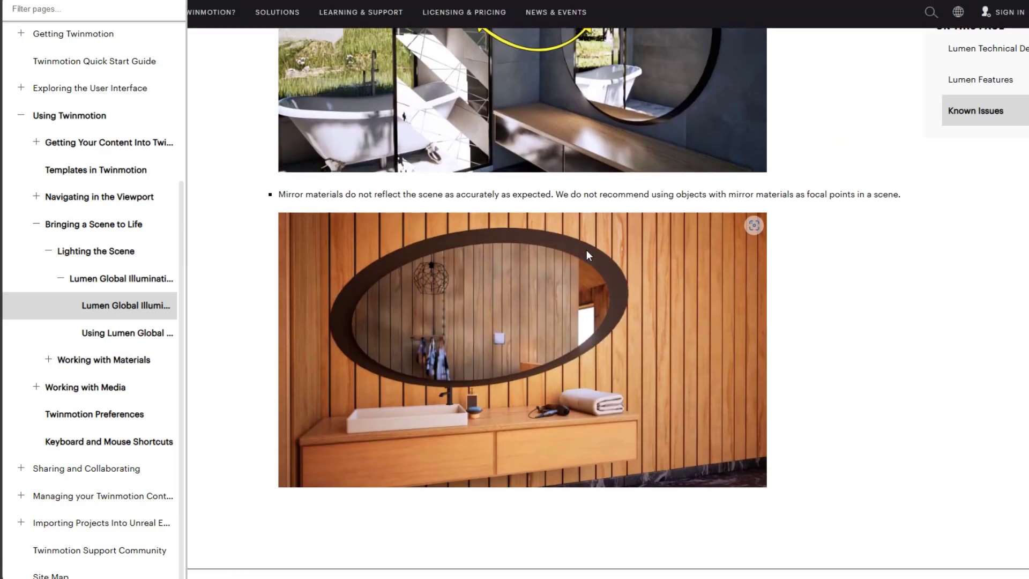
mouse_move(858, 324)
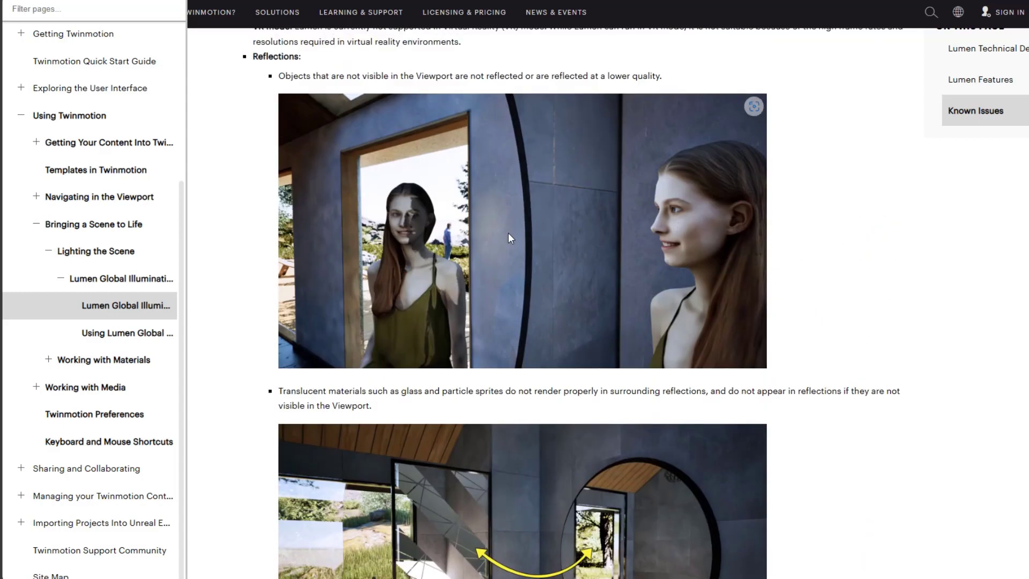
scroll("down", 3)
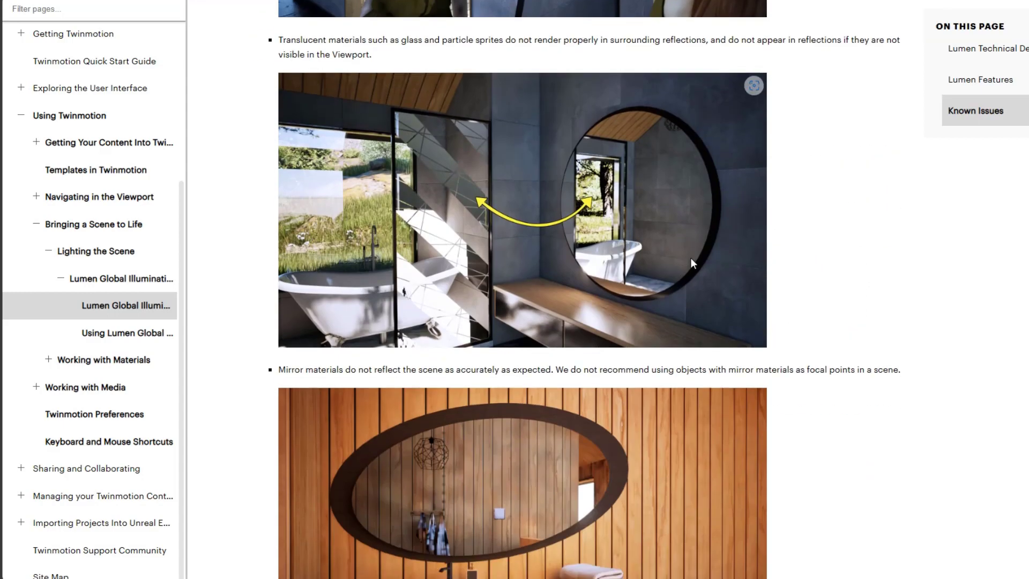
scroll("down", 3)
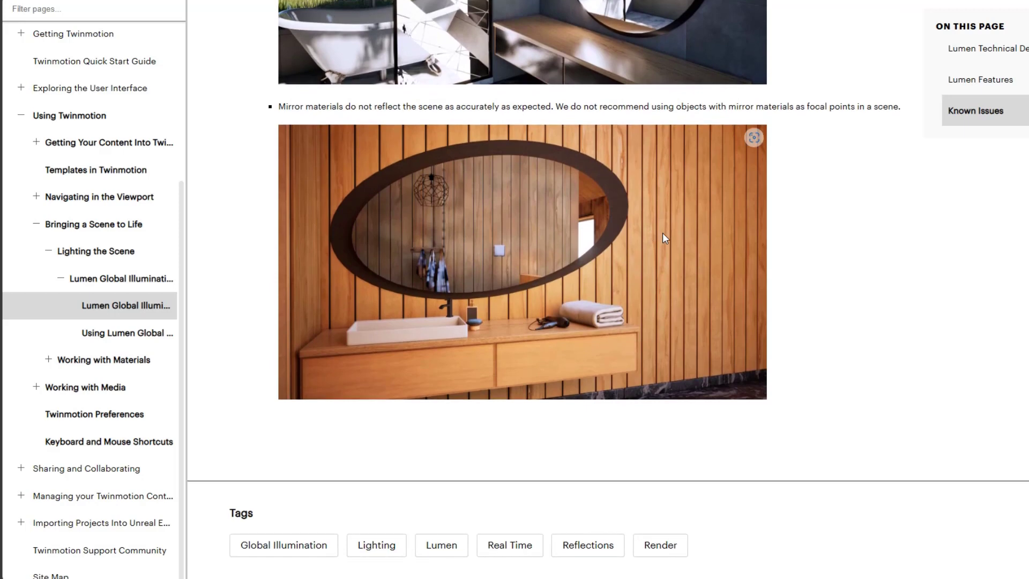